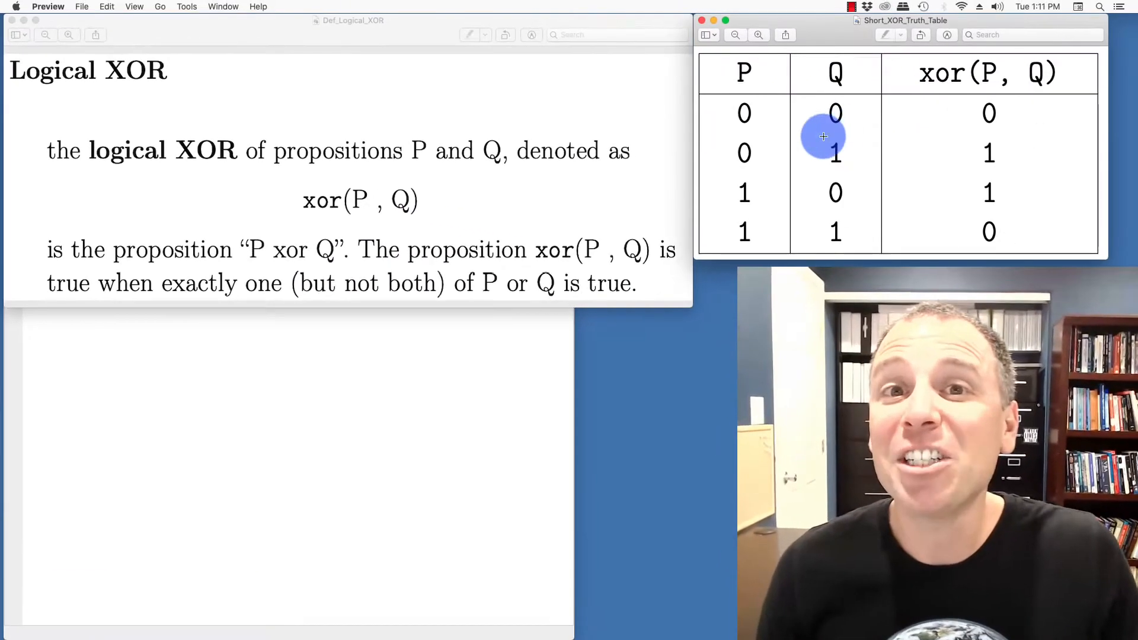
mouse_move(834, 113)
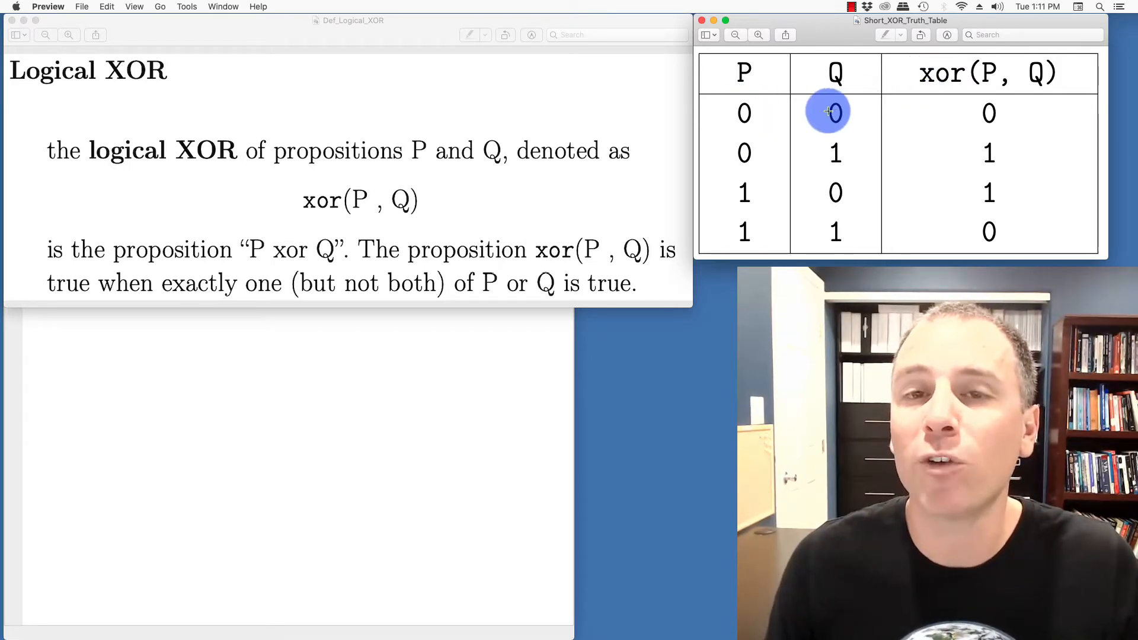
mouse_move(974, 113)
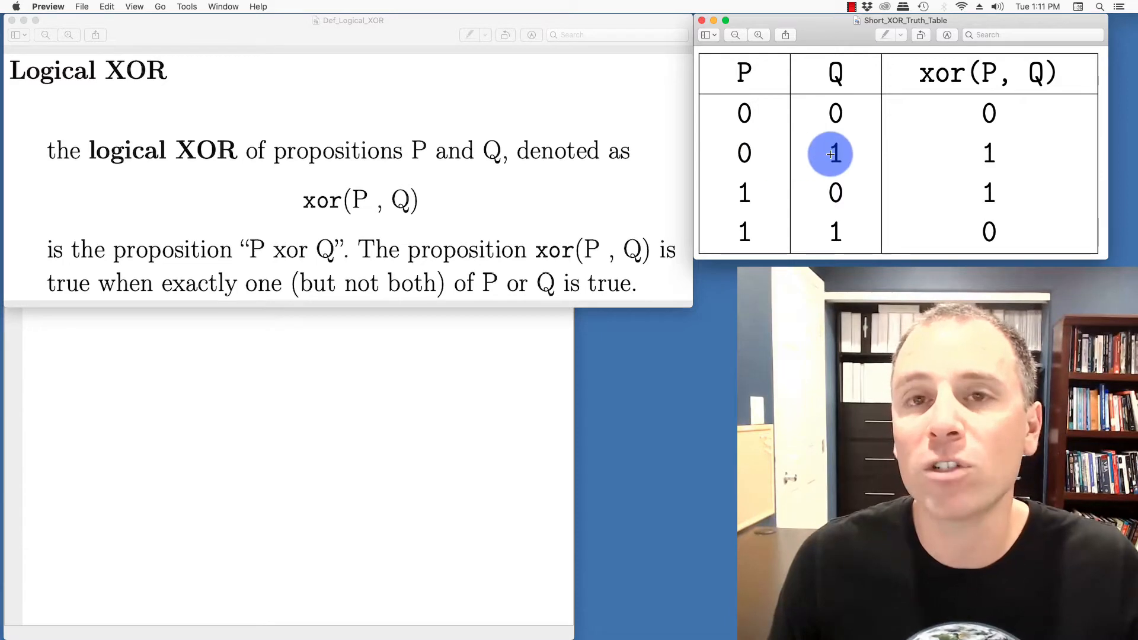
mouse_move(989, 119)
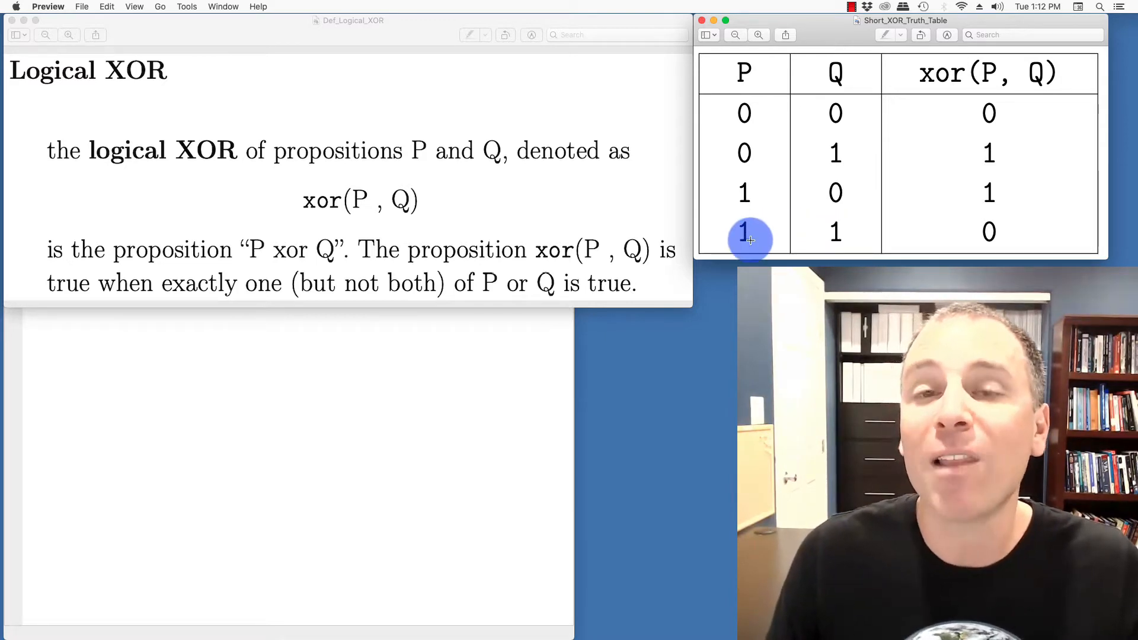
mouse_move(836, 234)
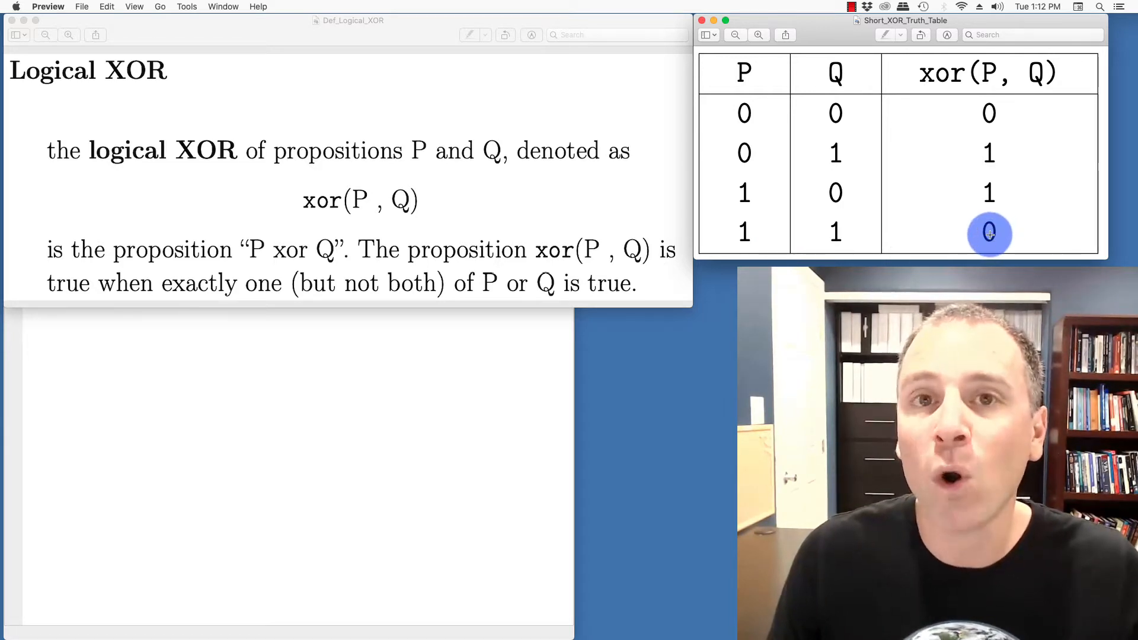
mouse_move(882, 237)
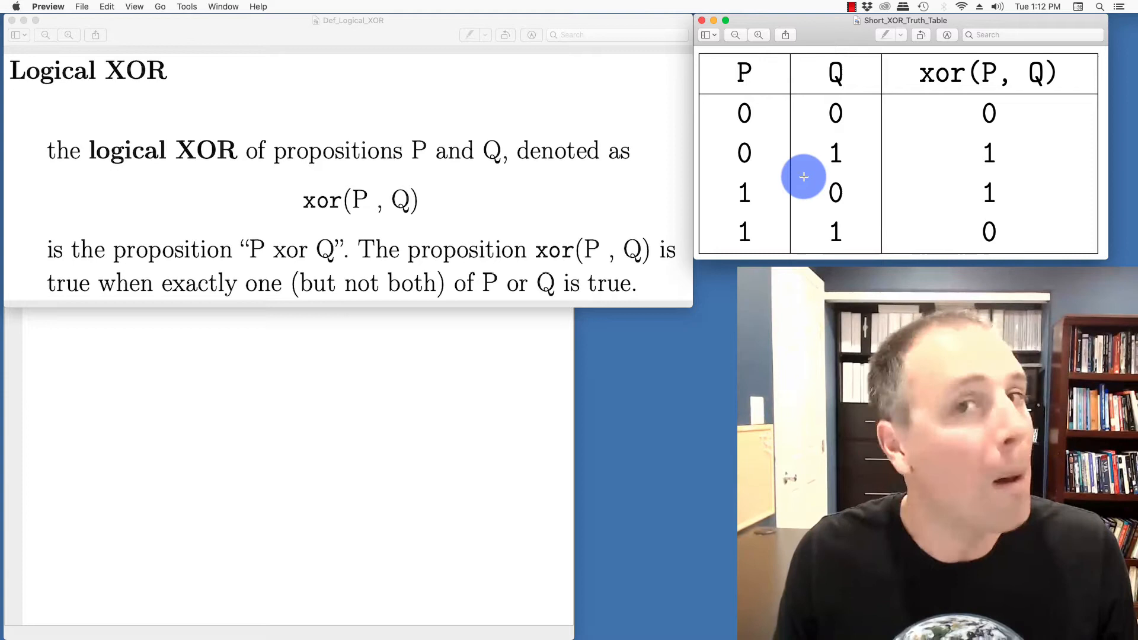
mouse_move(807, 185)
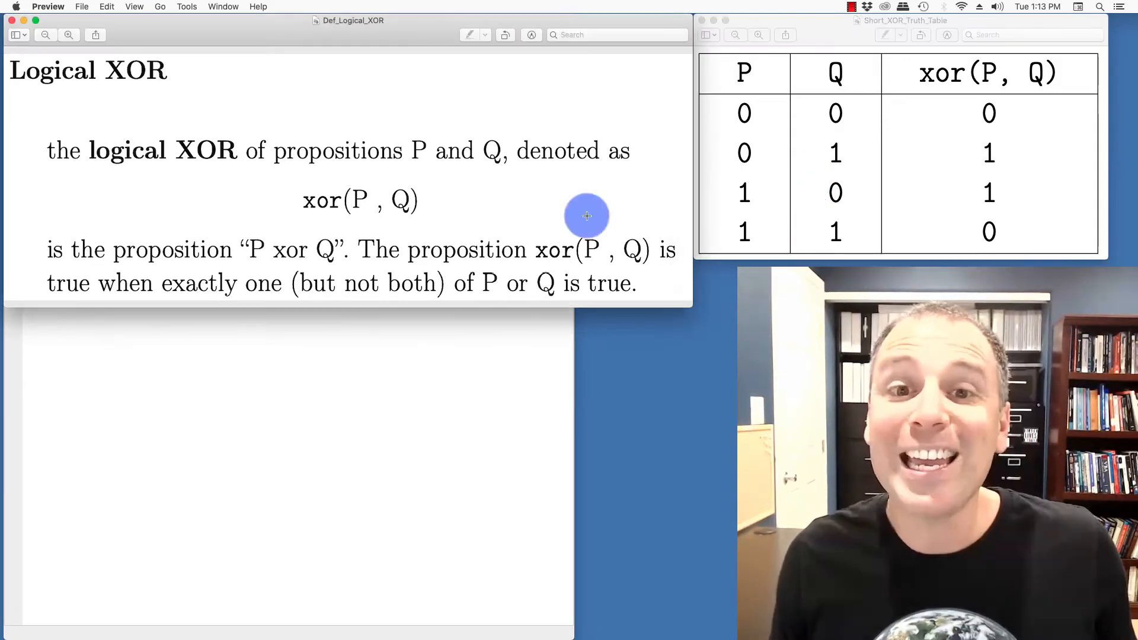
mouse_move(315, 182)
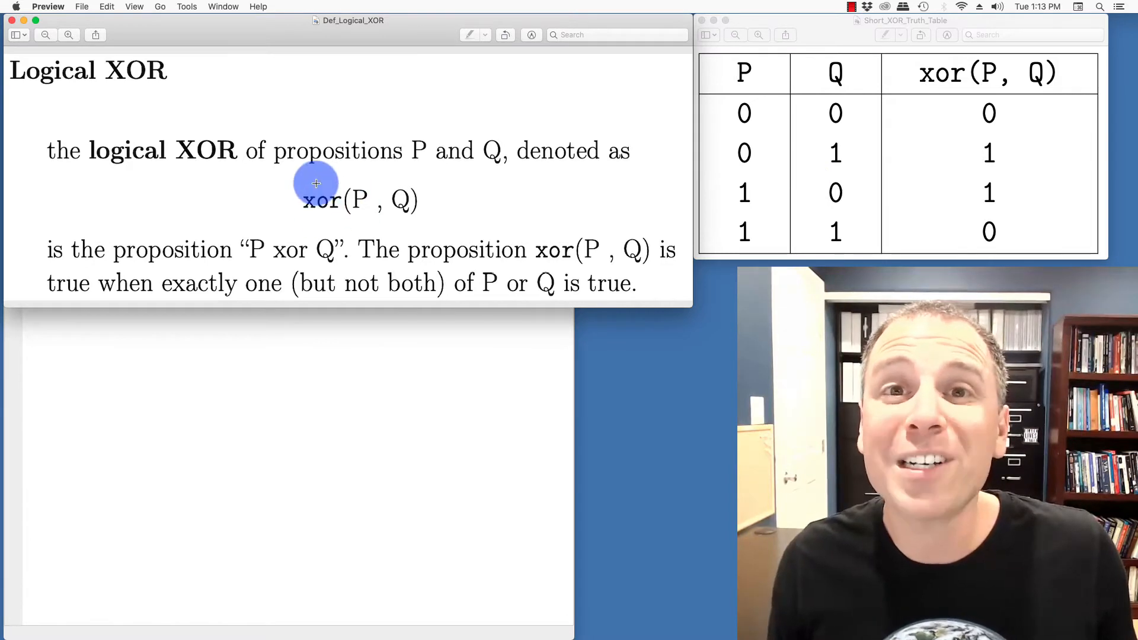
mouse_move(304, 201)
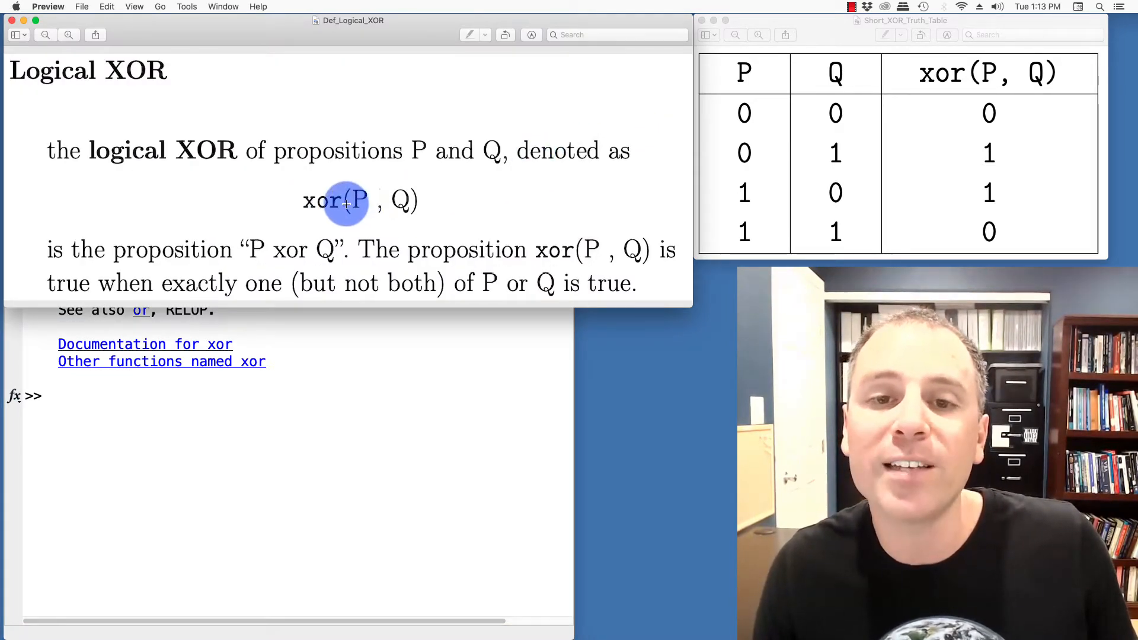
mouse_move(403, 201)
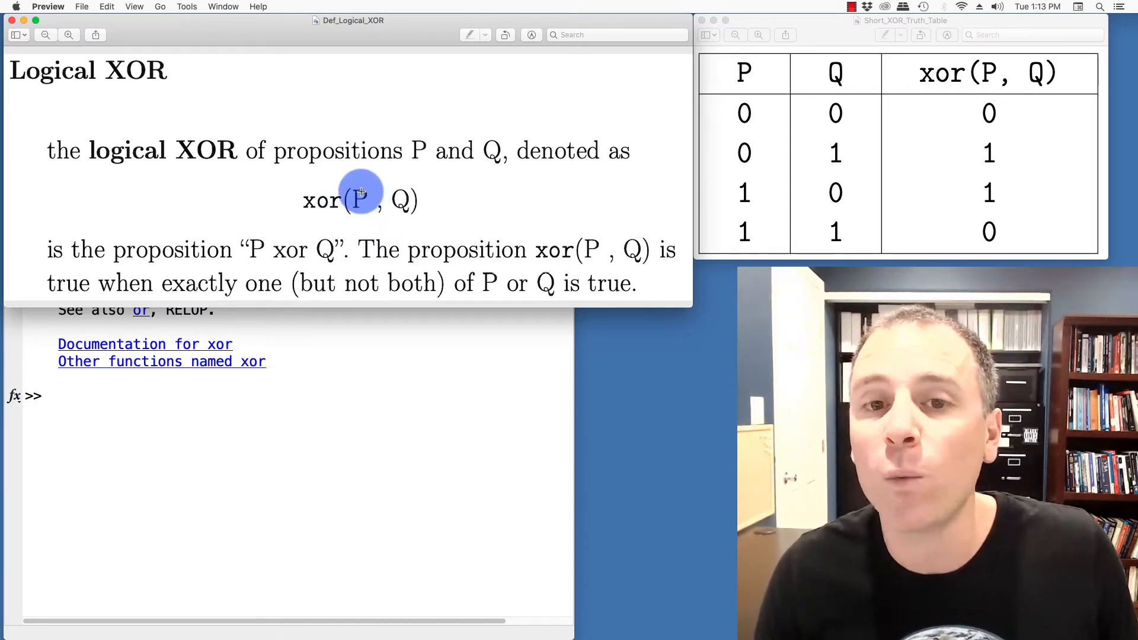
mouse_move(295, 151)
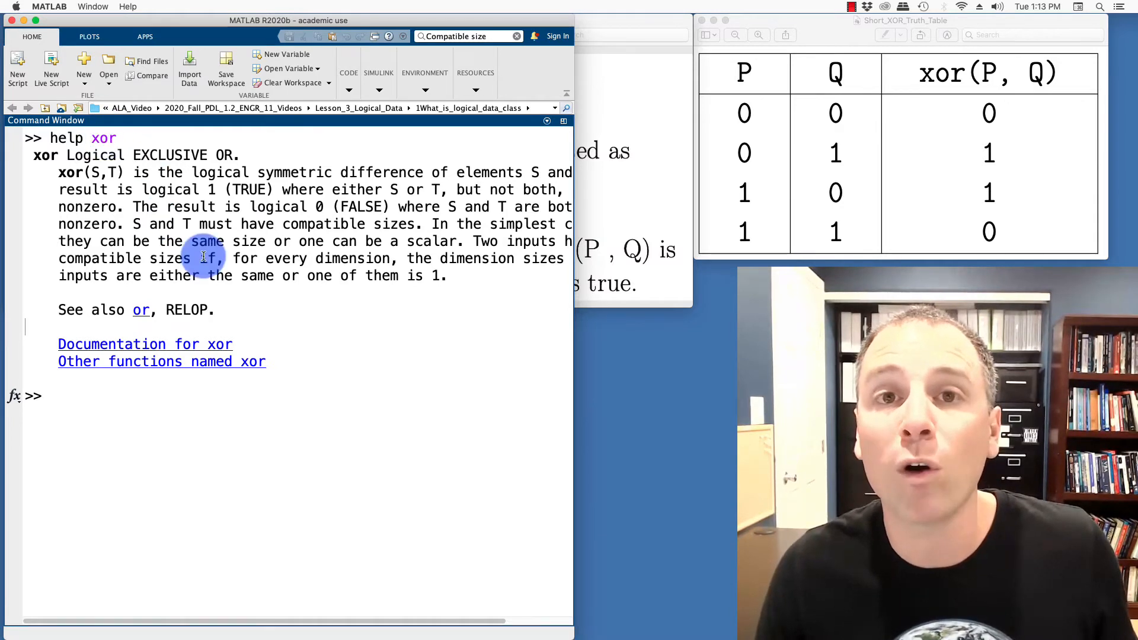
Set P = true, Q = false and evaluate xor(P, Q) to get logical 1.
text(P)
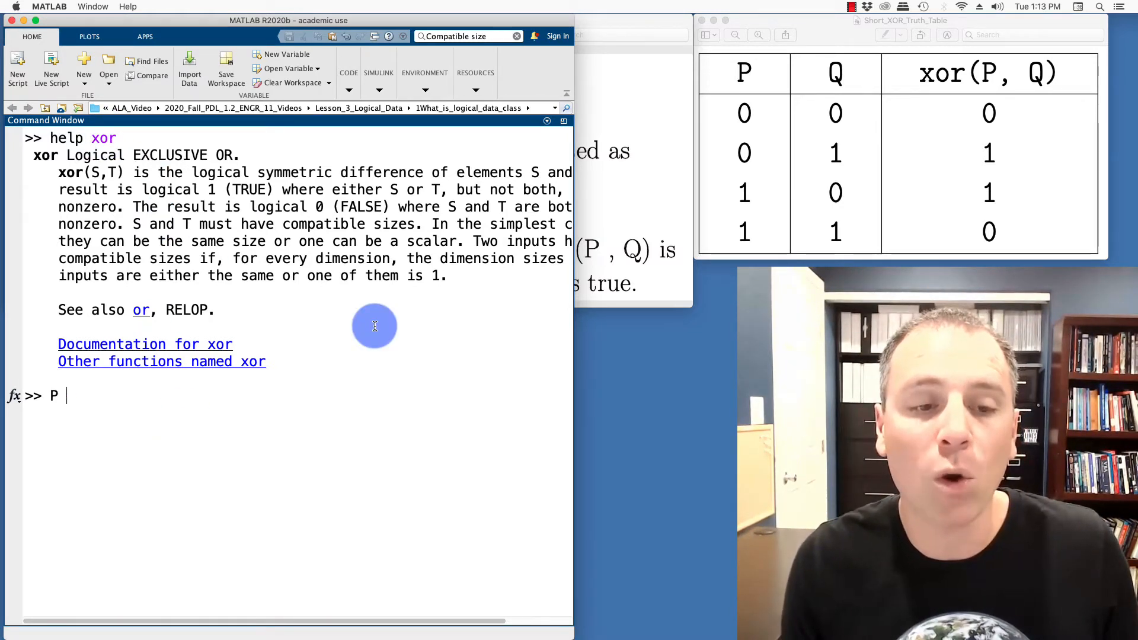
text(= true;)
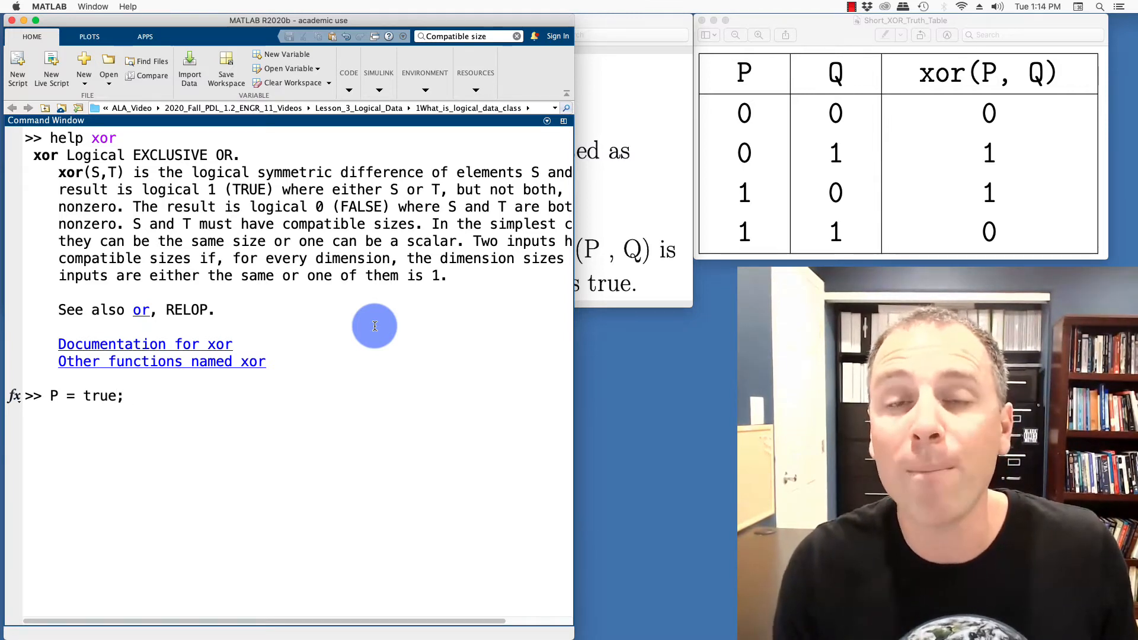
text(Q)
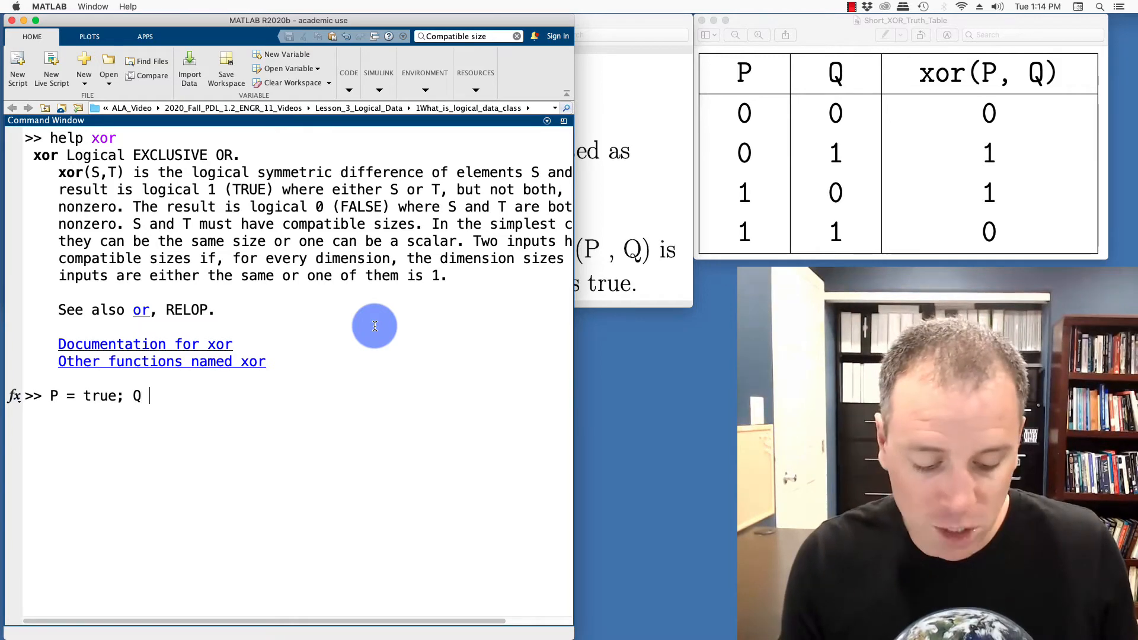
text(= false;)
text(x)
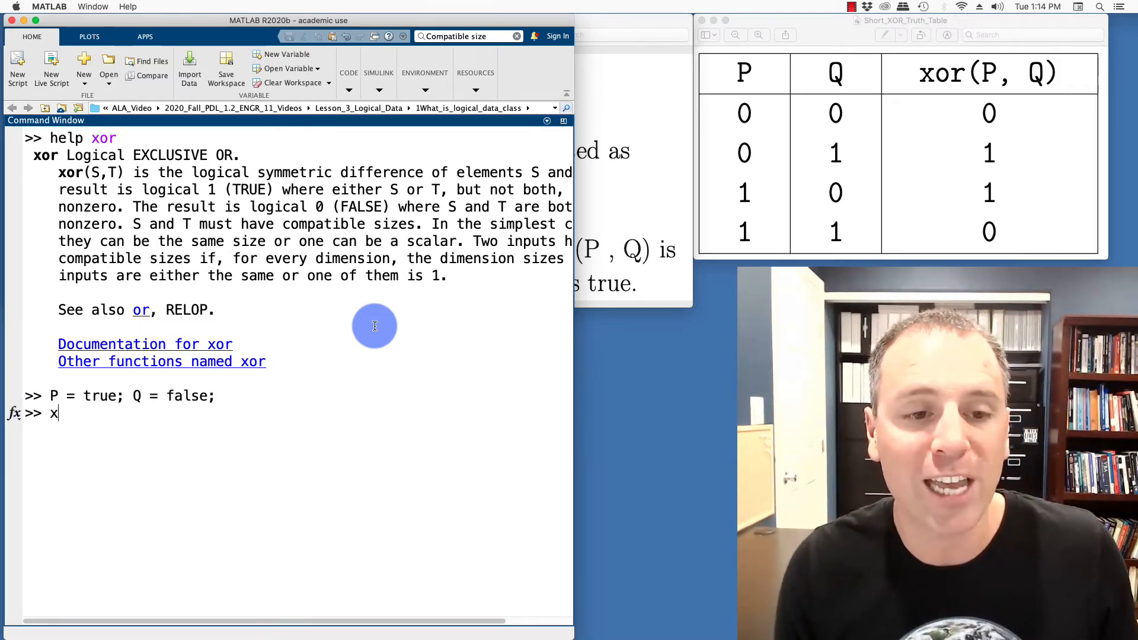
text(or(P,)
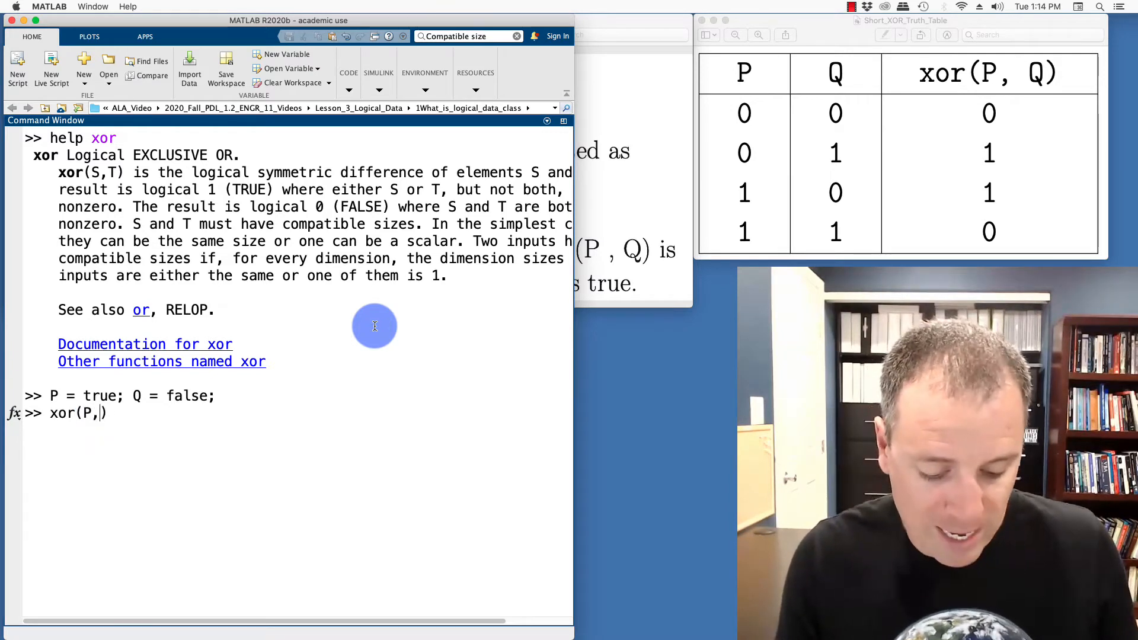
text(Q)
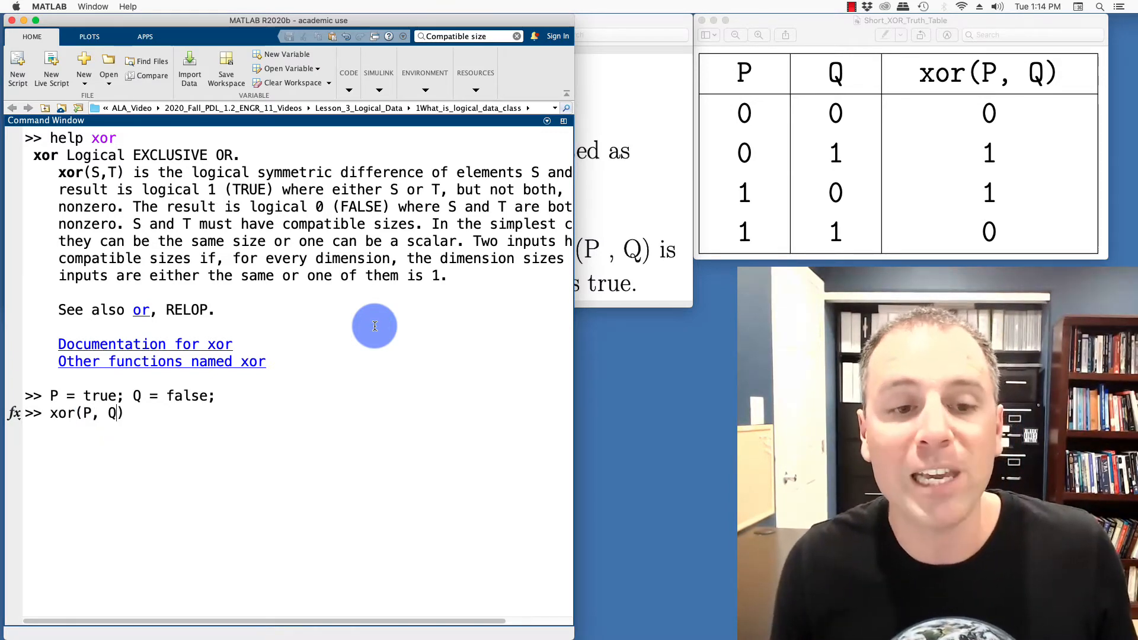
key(enter)
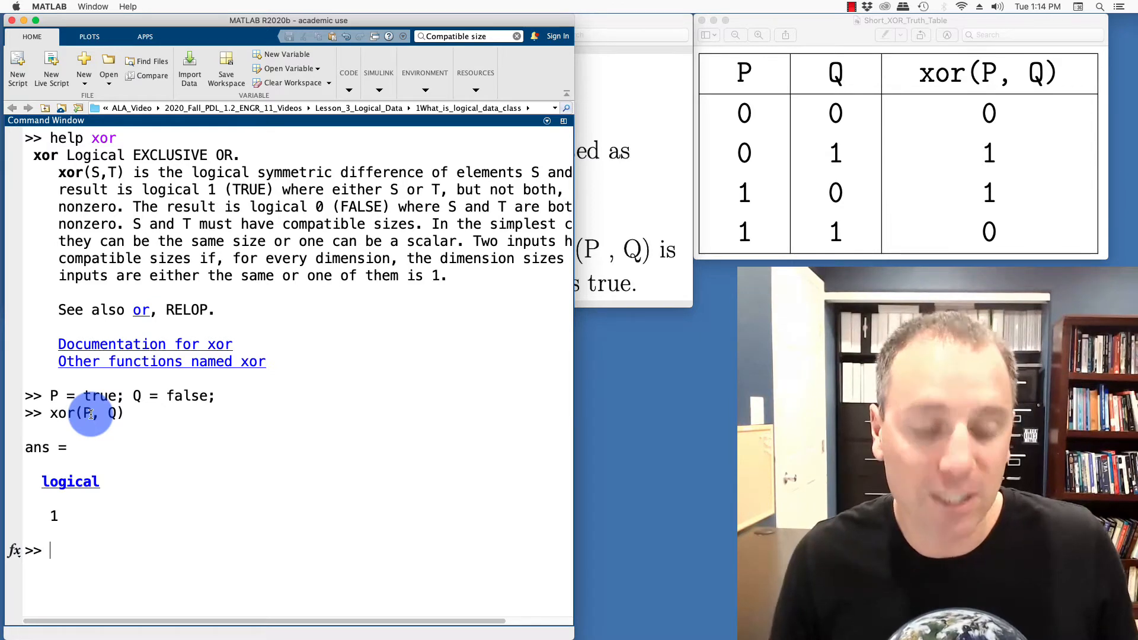
With P and Q both true, evaluate xor(P,Q) returning 0 and or(P,Q) returning 1.
text(P = true; Q =t)
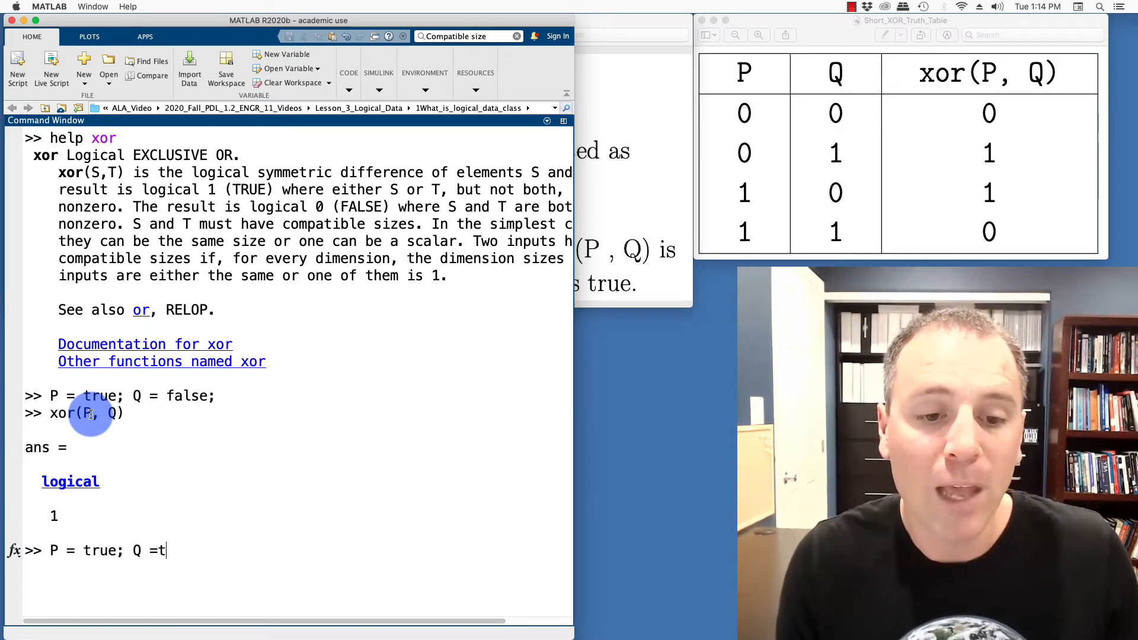
text(rue;)
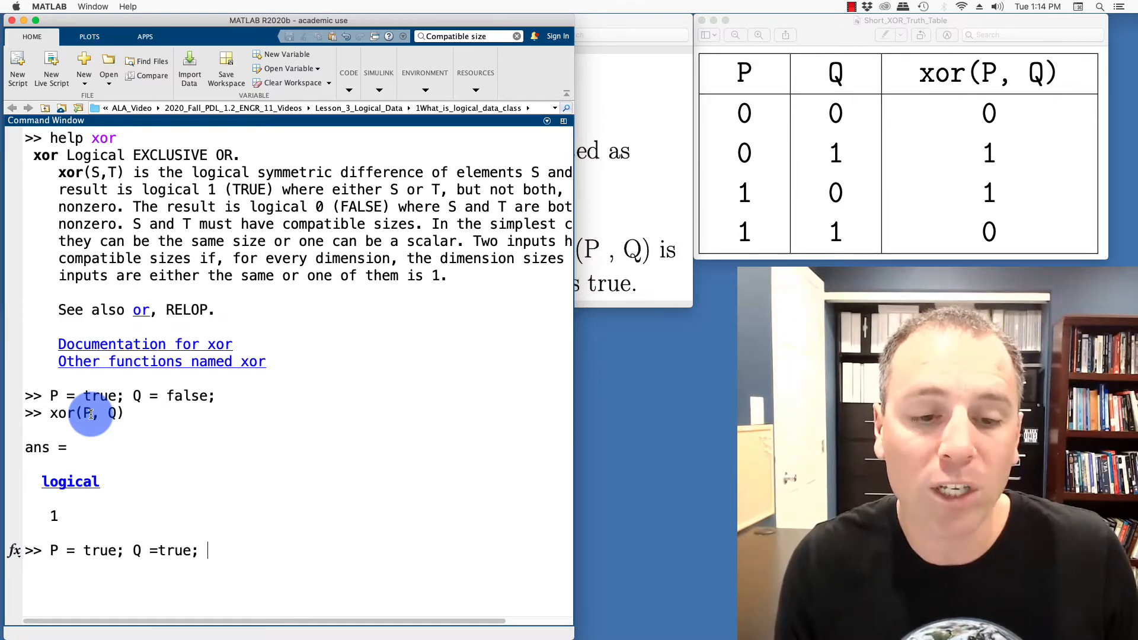
text(xor(P,)
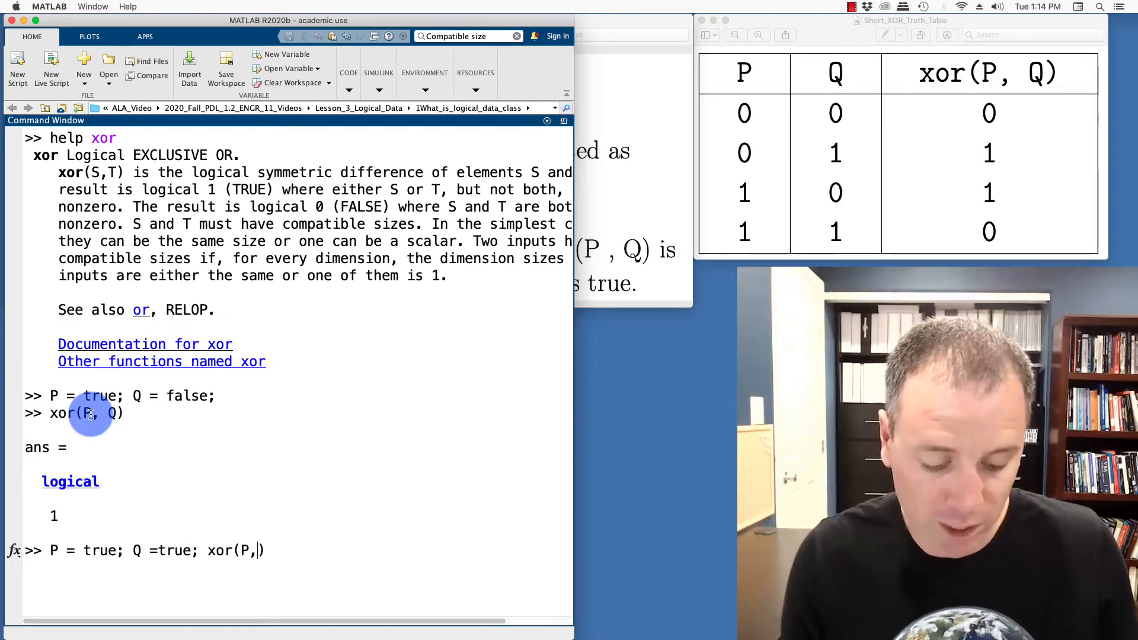
text(Q)
key(enter)
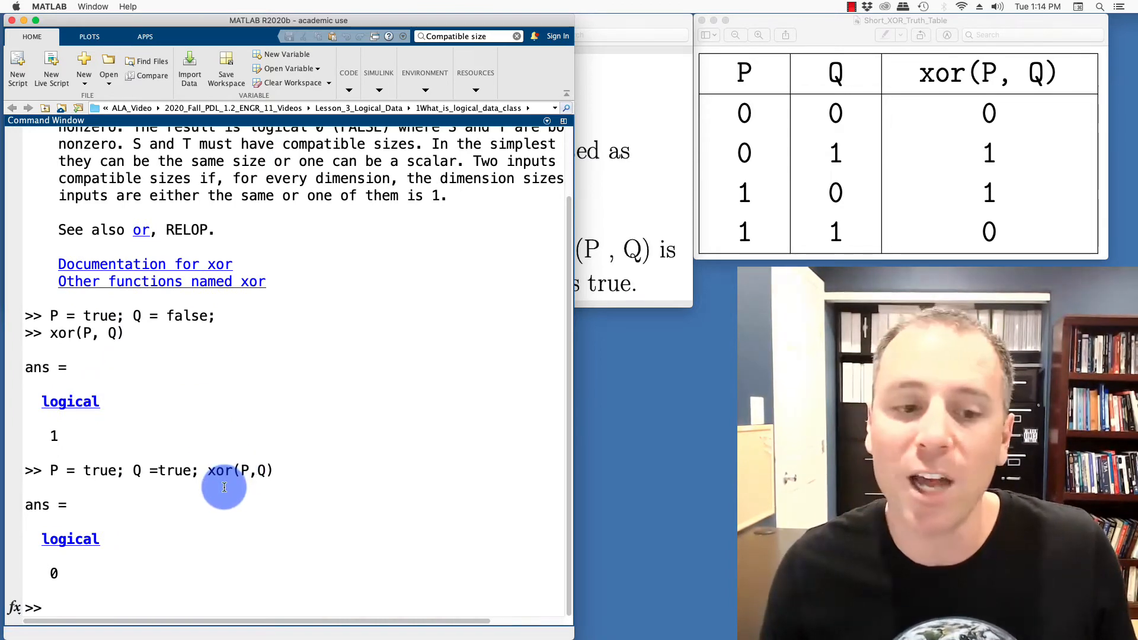
text(P = true; Q =true; or(P,Q))
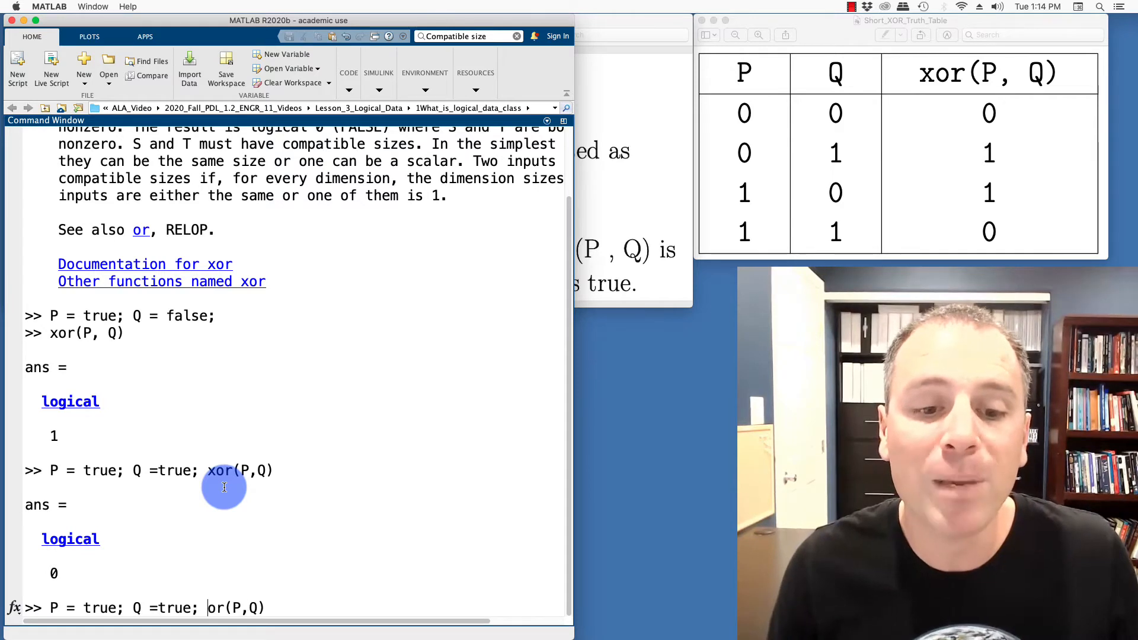
key(enter)
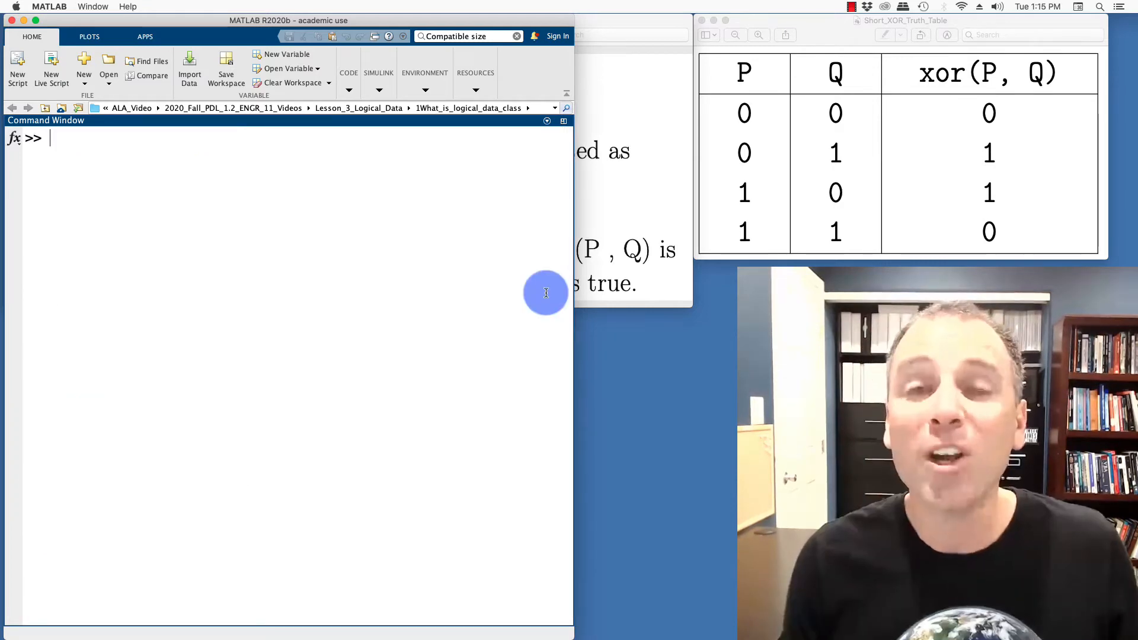
Create the logical vector P = logical([0,0,1,1]).
text(P)
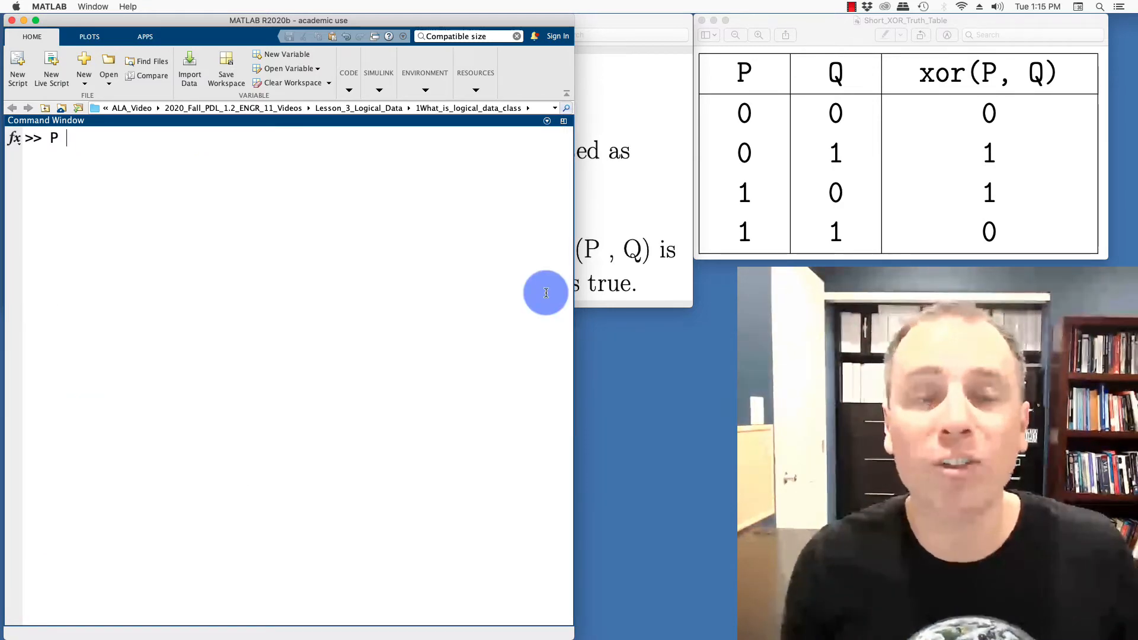
text(= logical{)
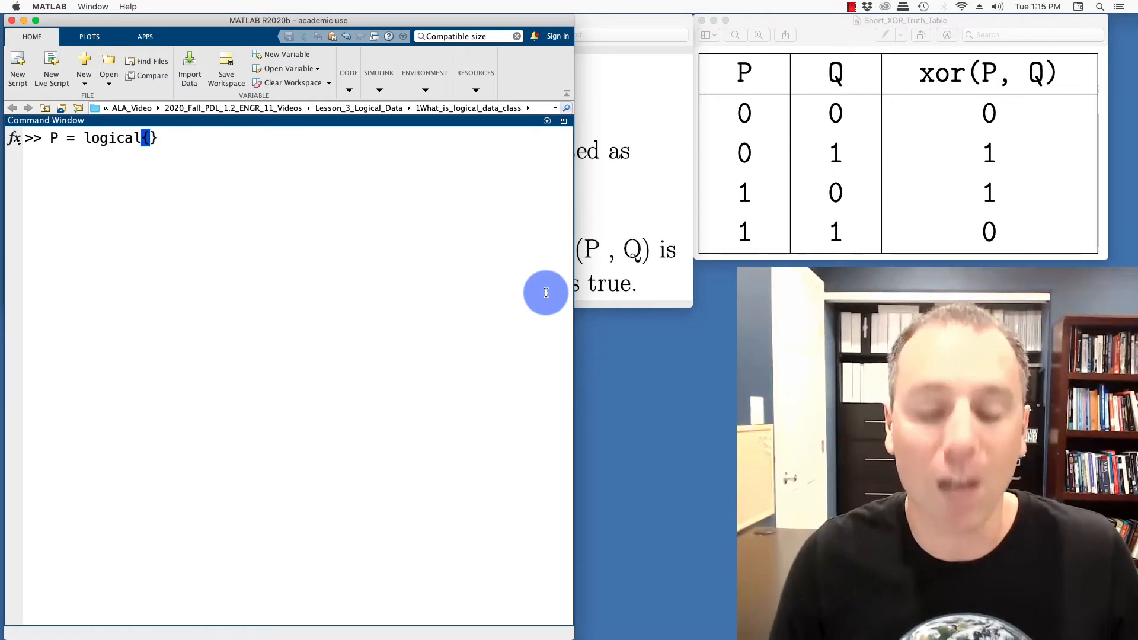
text(([)
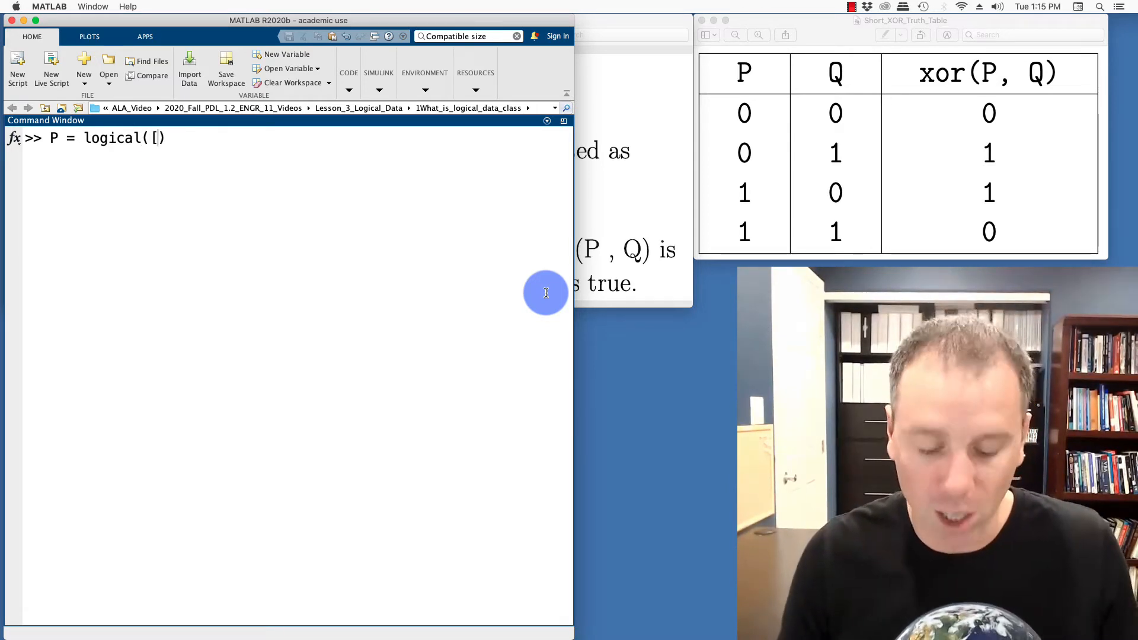
text(0)
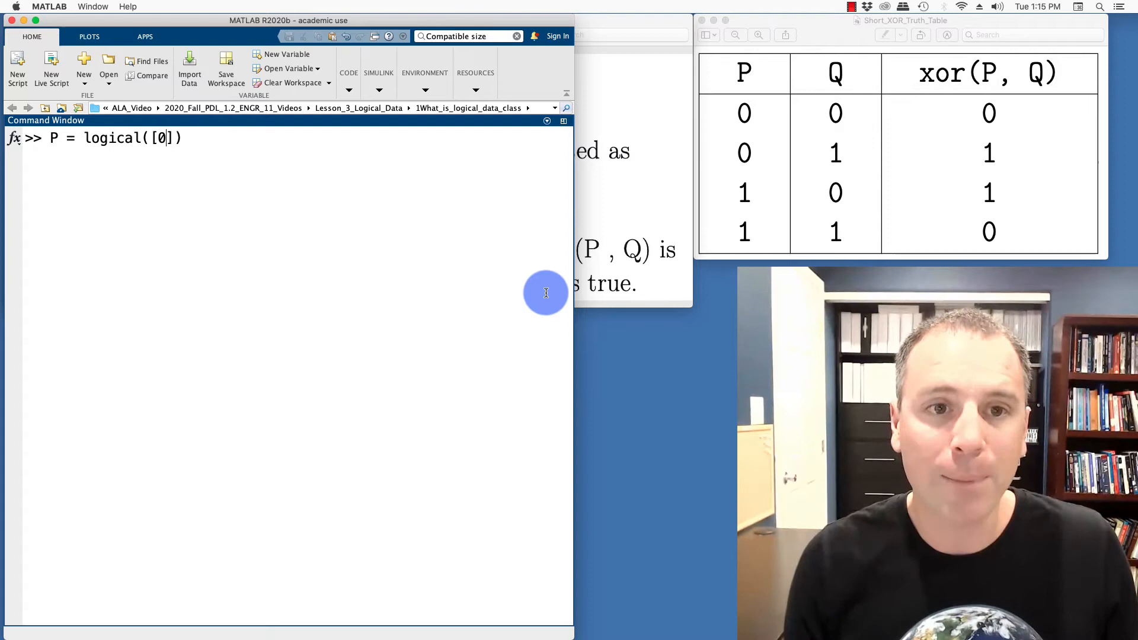
text(, 0, 1, 1)
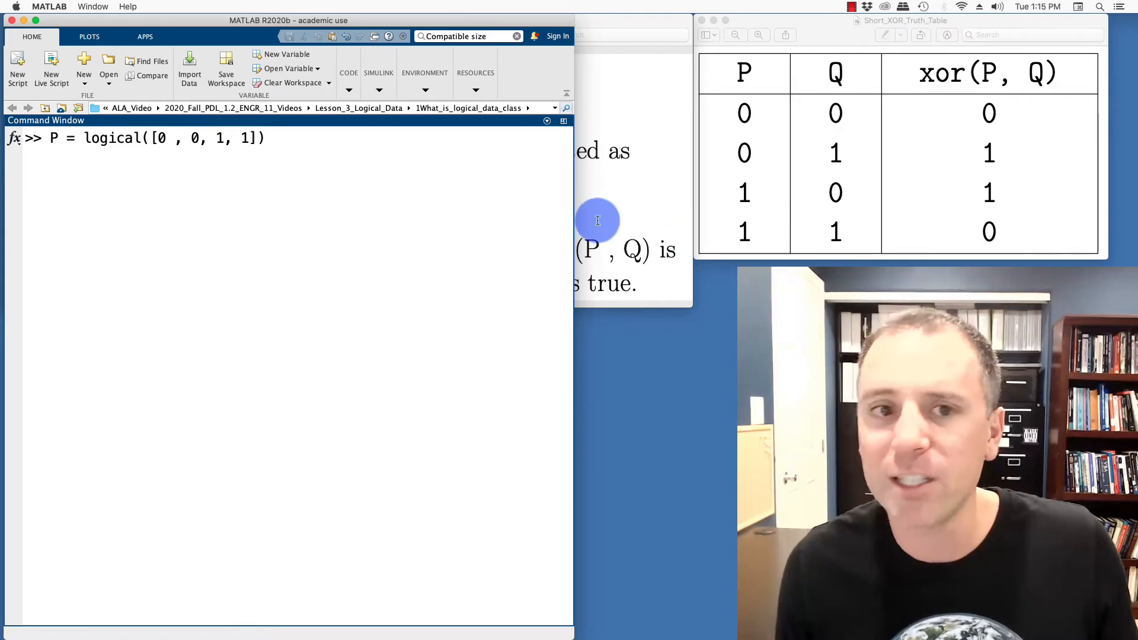
key(enter)
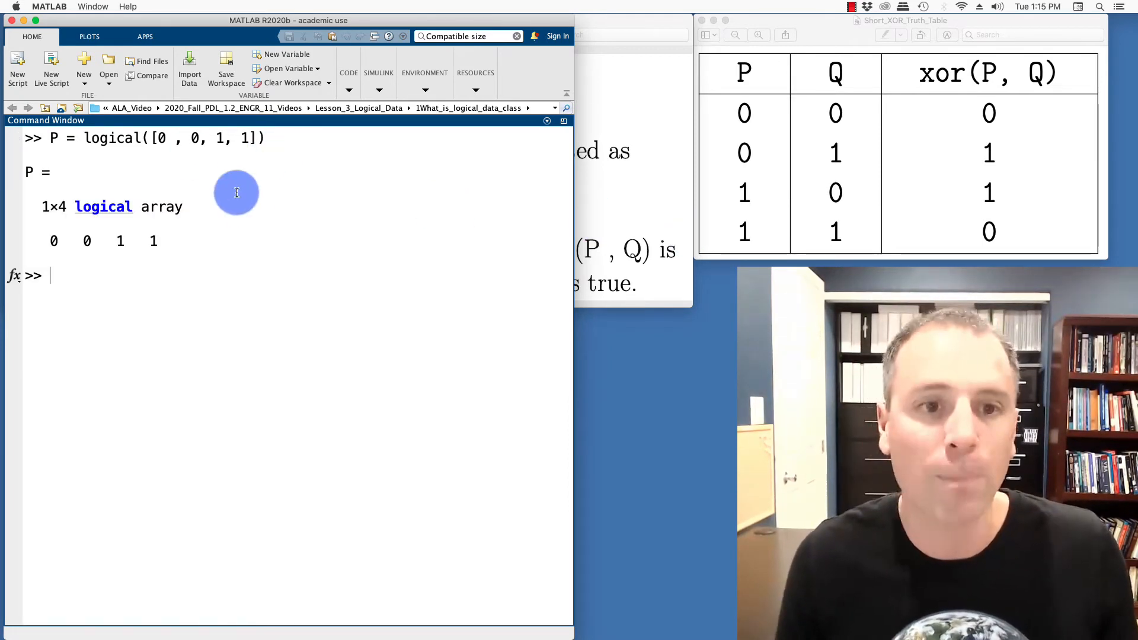
Create Q = logical([0,1,0,1]) and evaluate xor(P,Q) to get 0 1 1 0.
text(Q)
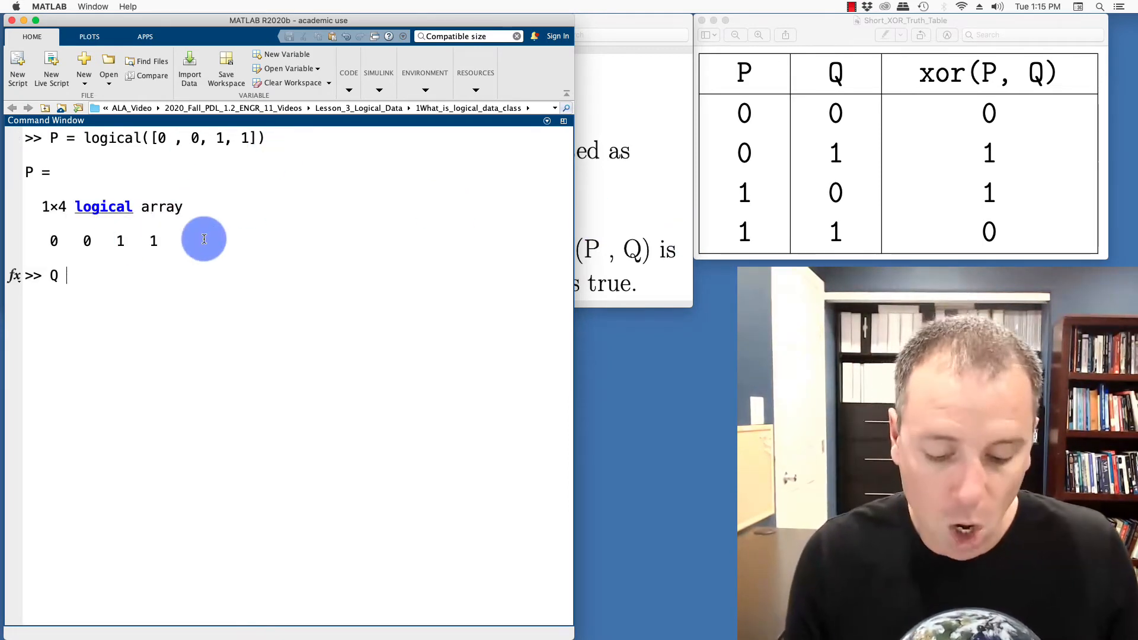
text(= logical([)
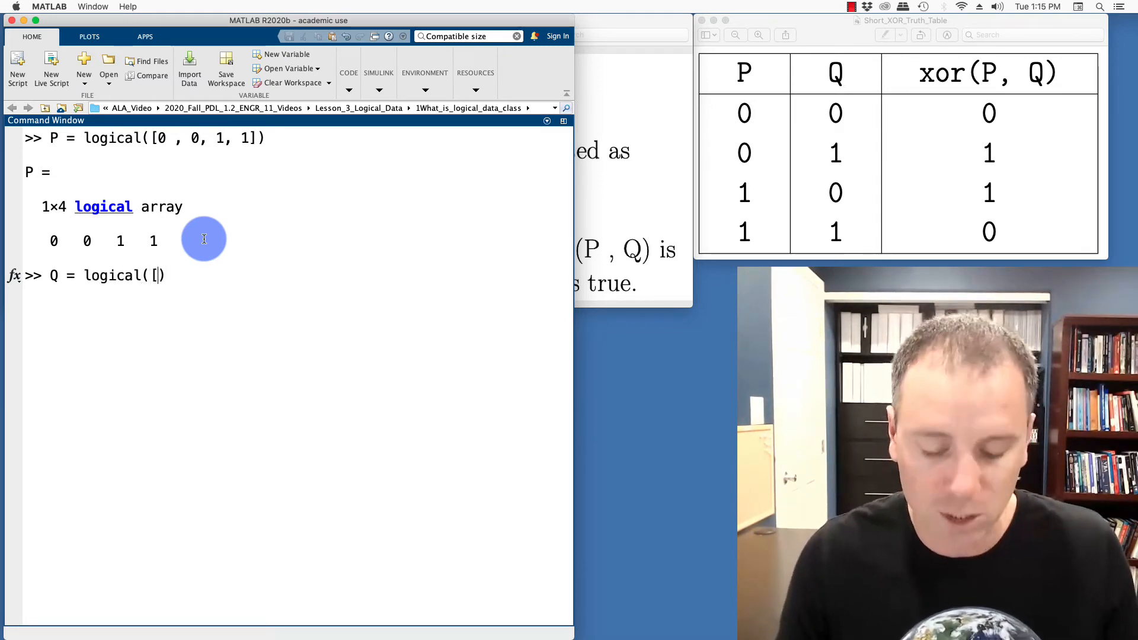
text(0 , 1, 0, 1])
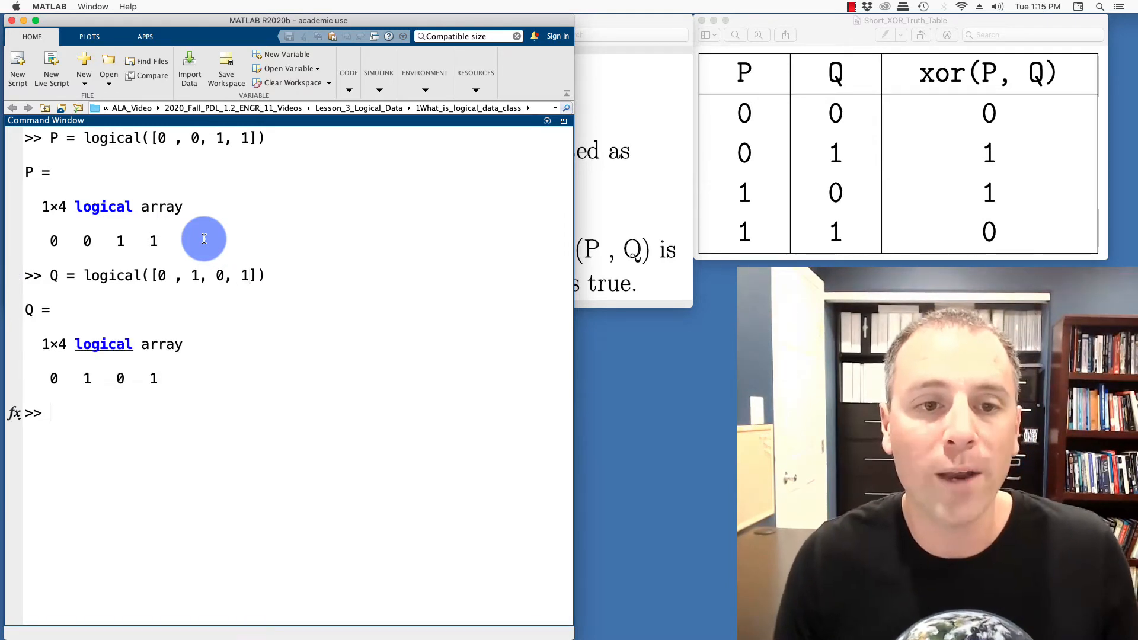
text(xor(P,)
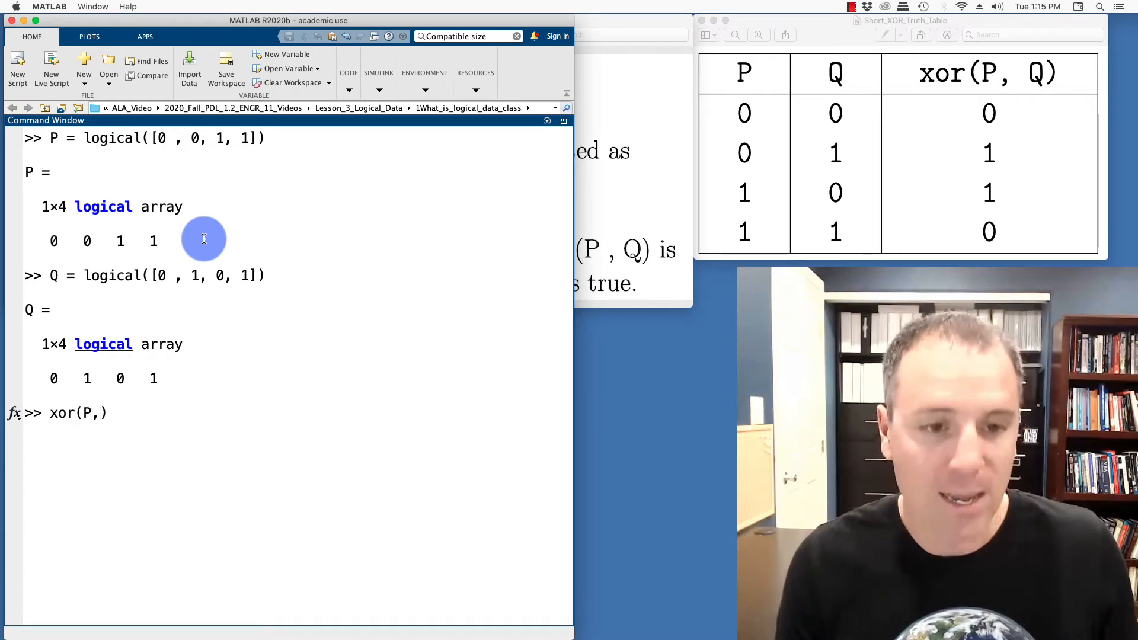
text(Q))
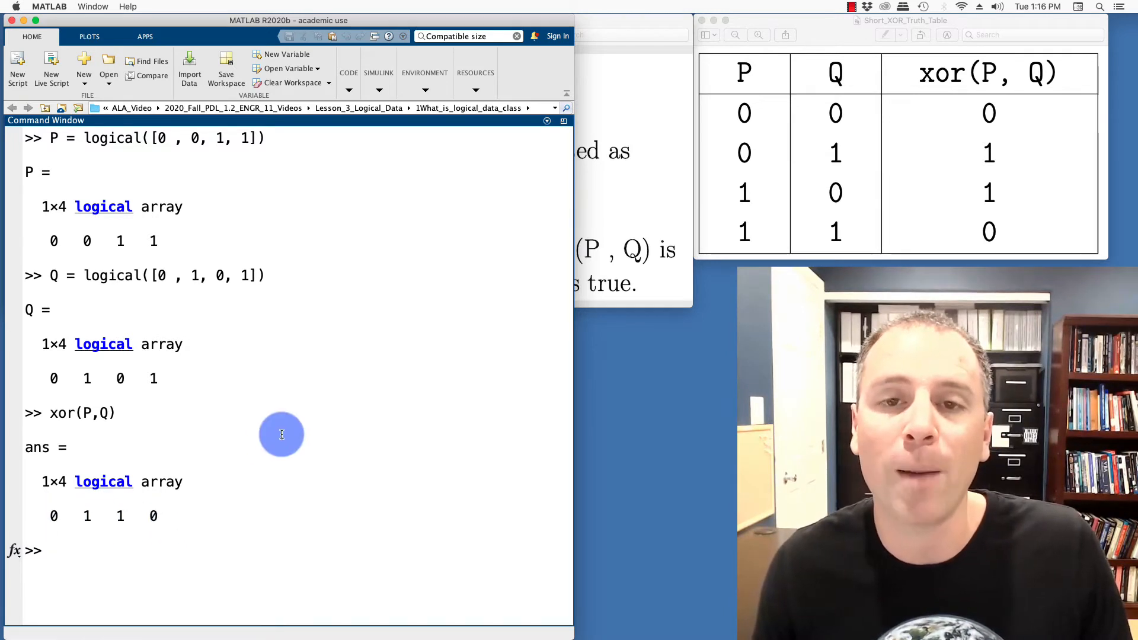
mouse_move(994, 239)
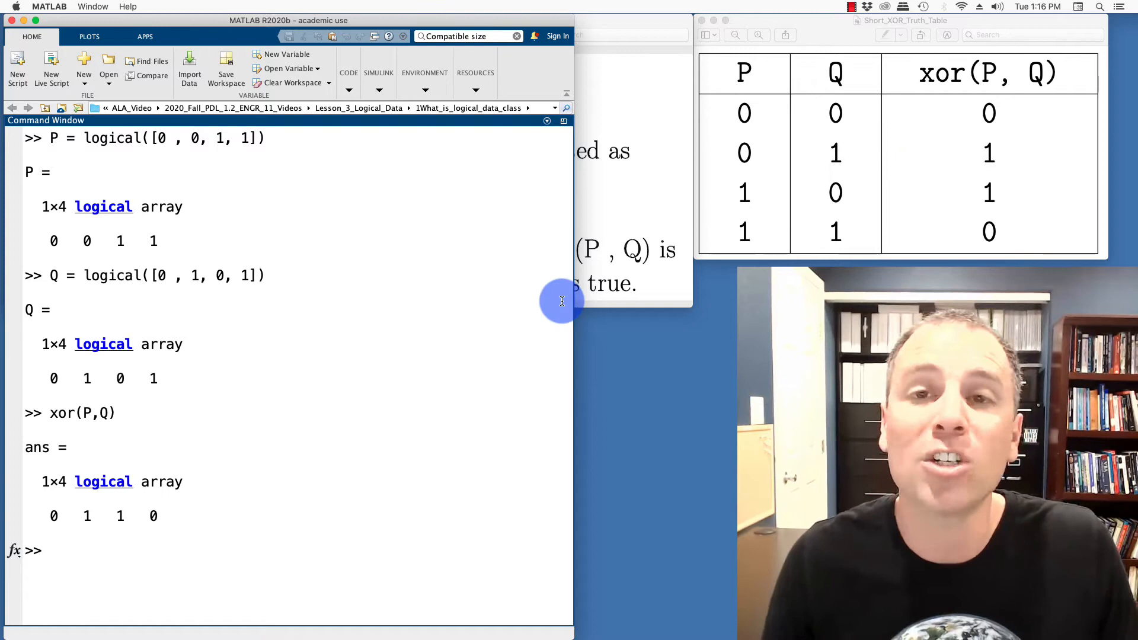
Evaluate [P ; Q ; xor(P,Q)] to stack the XOR truth table as a 3×4 logical array.
text([])
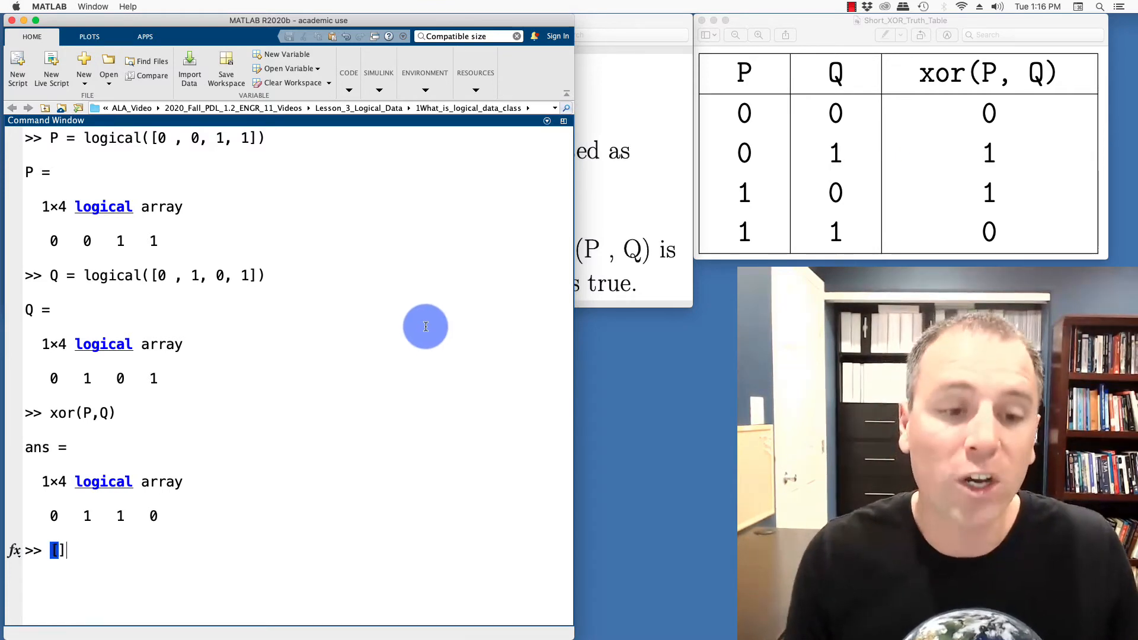
mouse_move(748, 151)
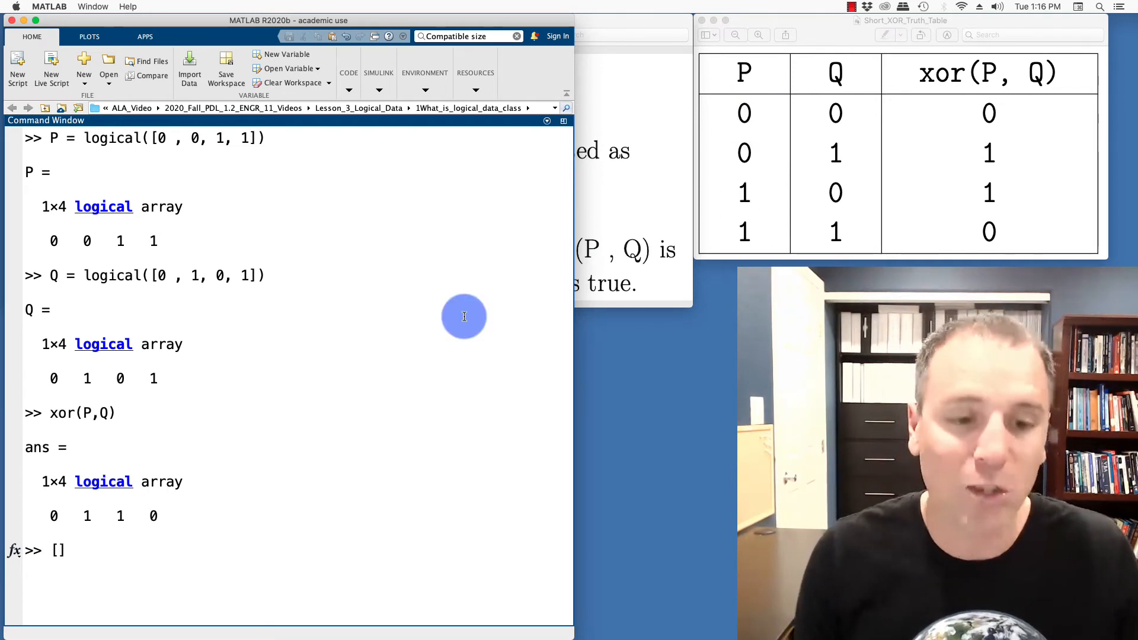
text(P)
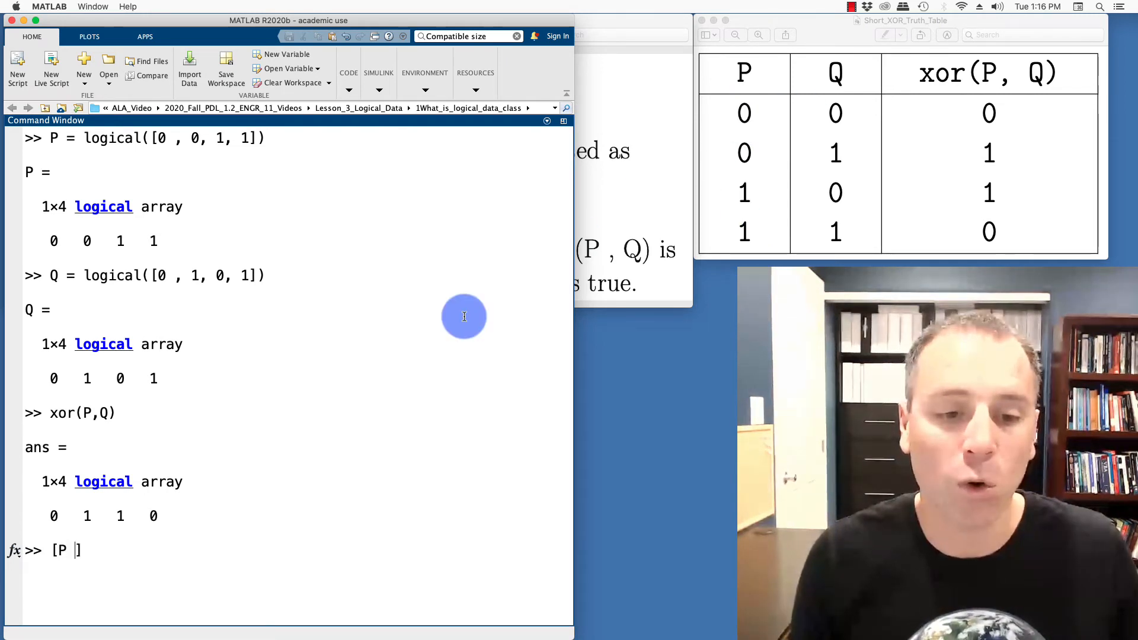
text(; Q)
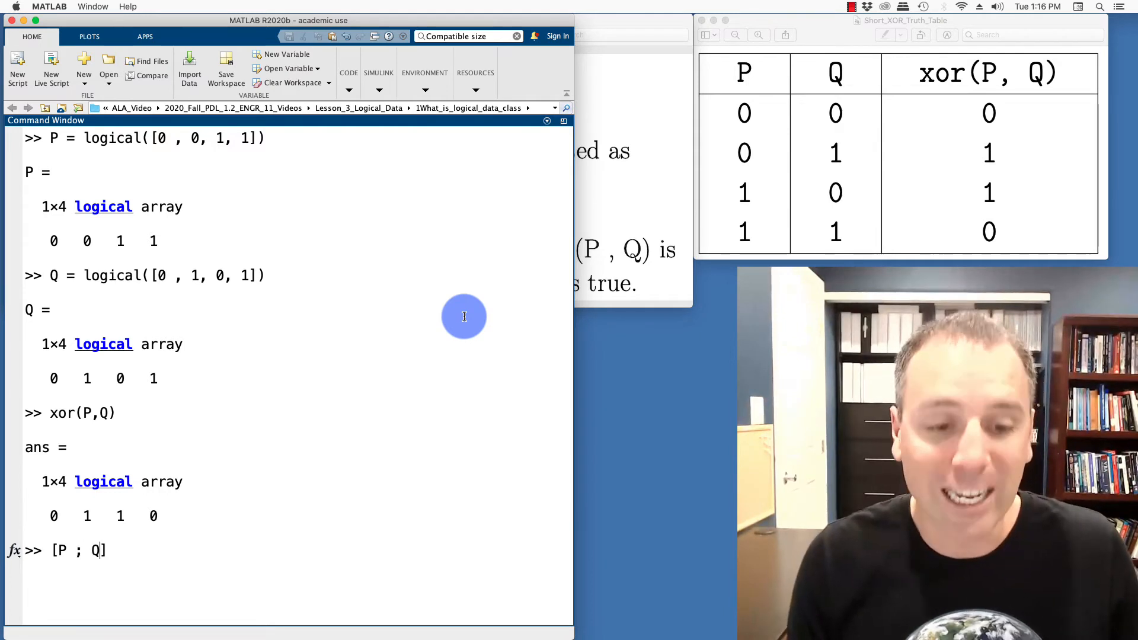
text(;)
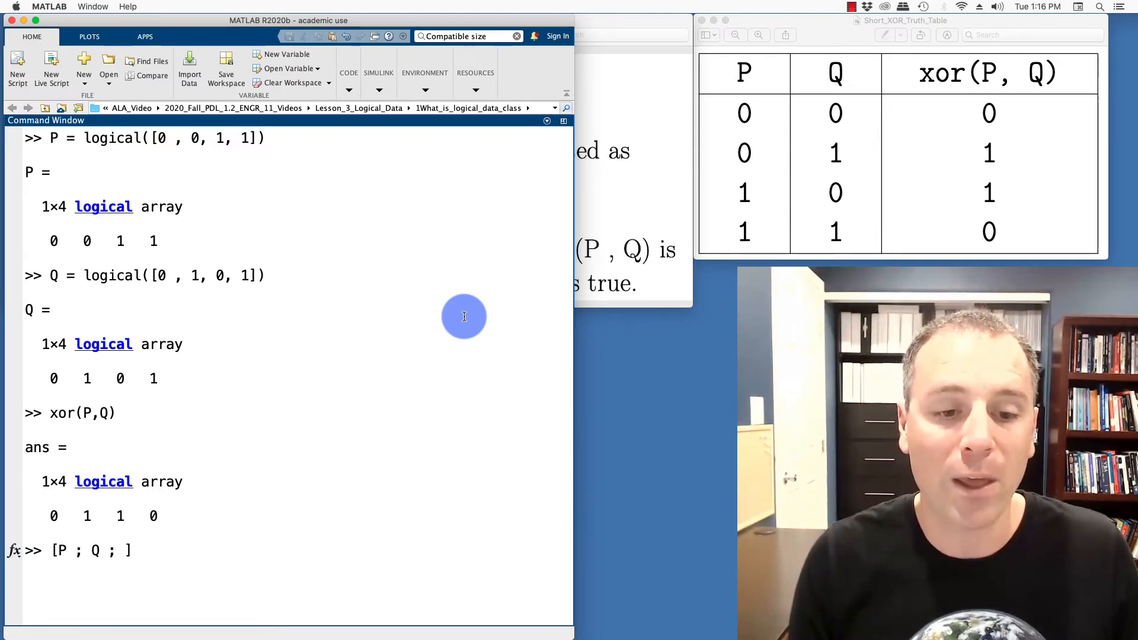
text(xor()
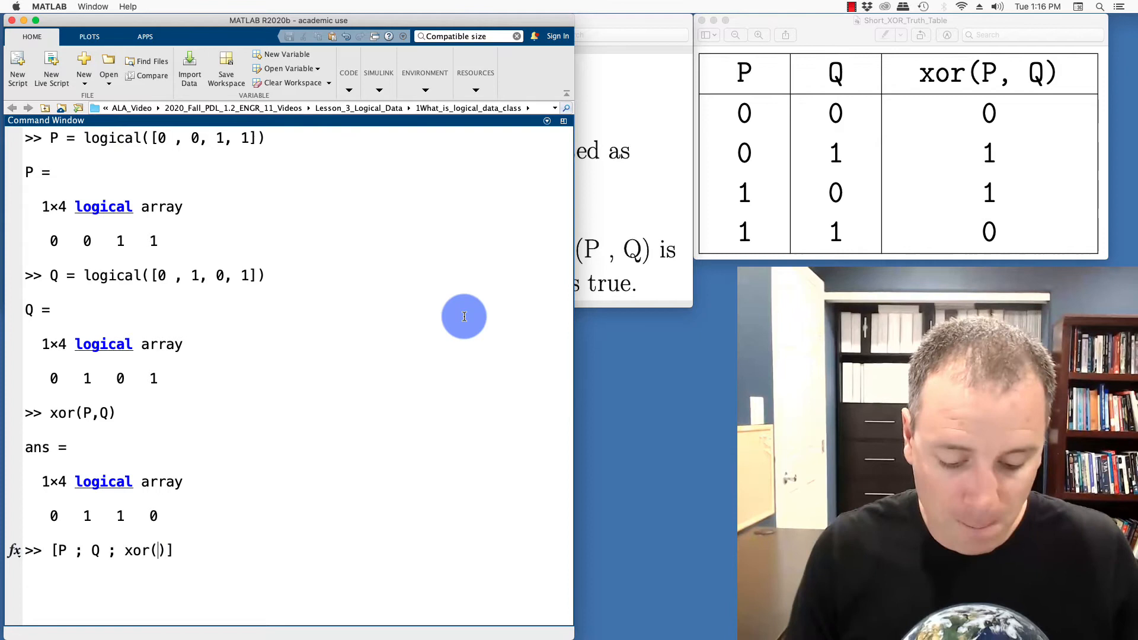
key(enter)
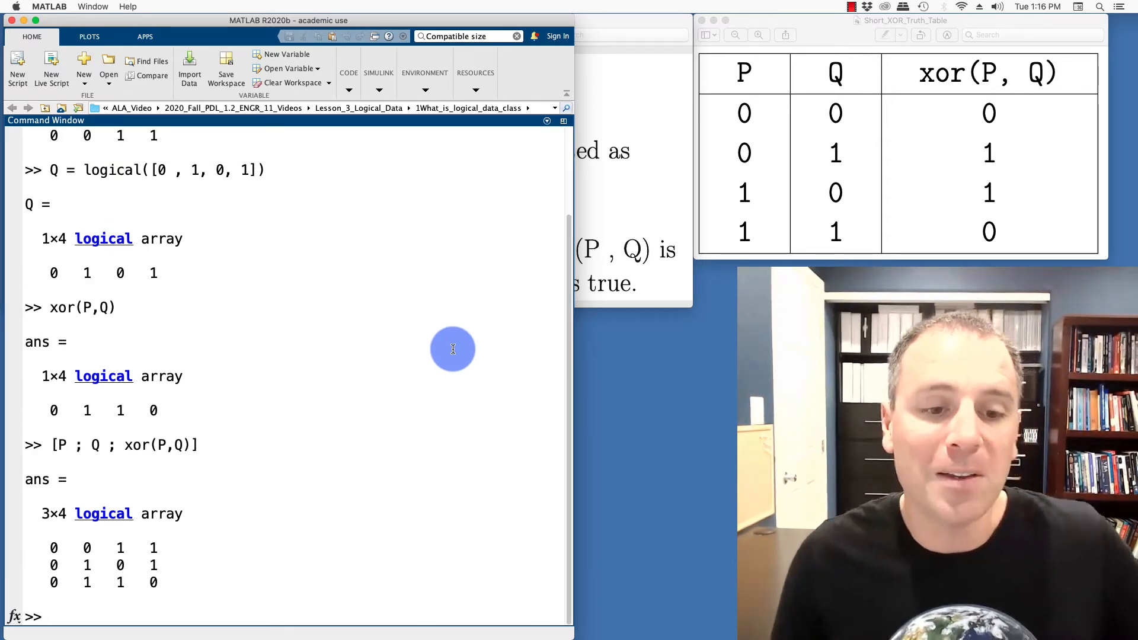
mouse_move(146, 586)
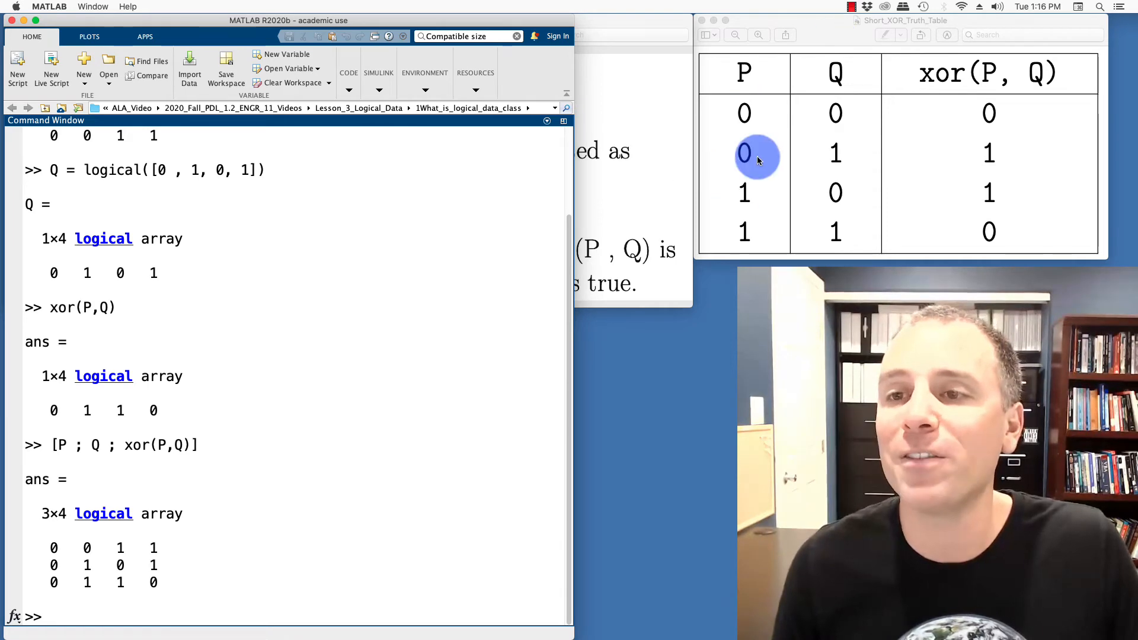
mouse_move(459, 353)
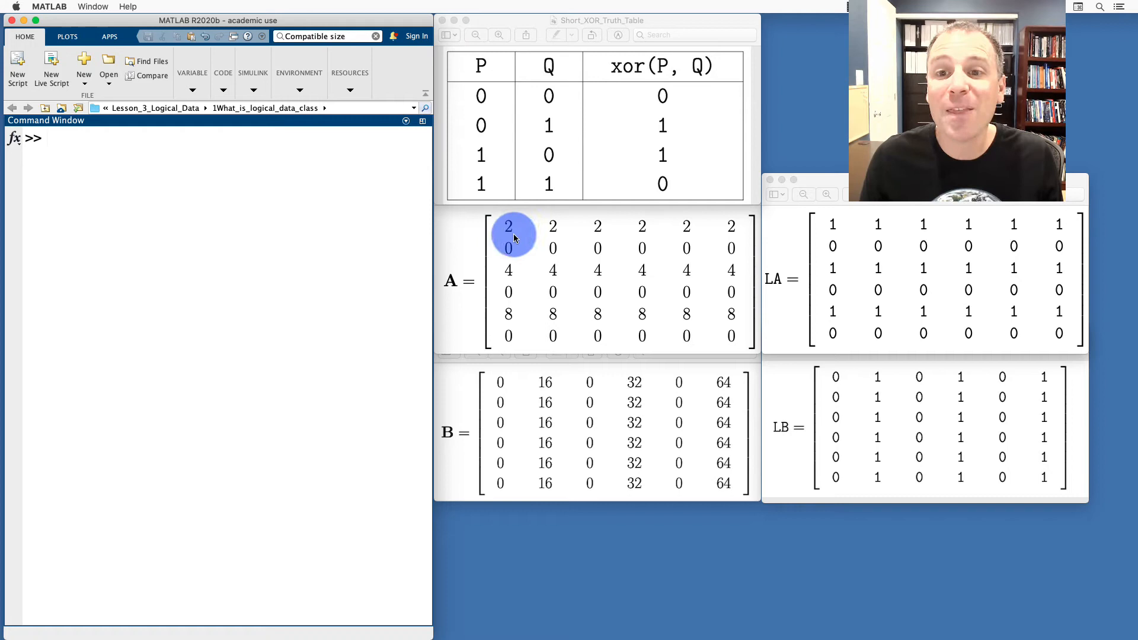
mouse_move(660, 249)
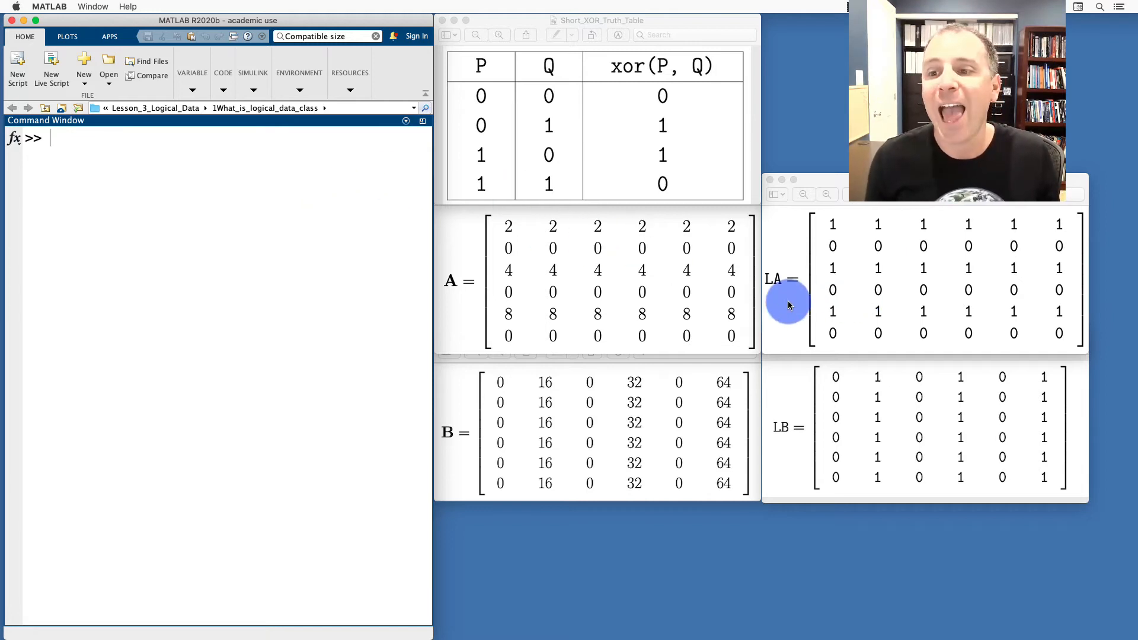
mouse_move(790, 427)
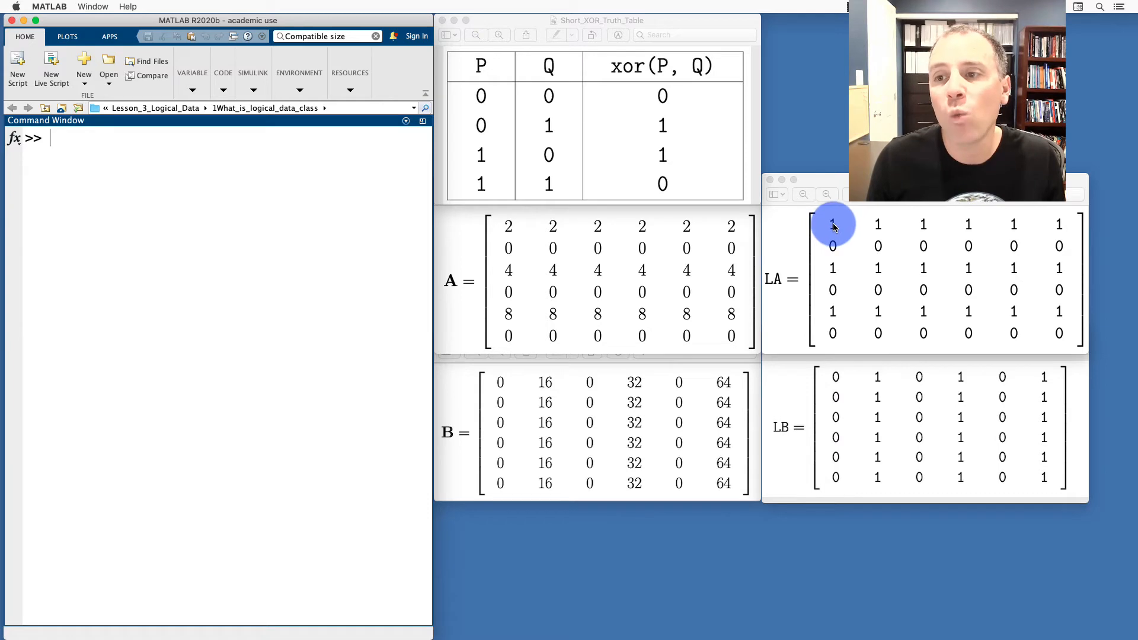
mouse_move(835, 380)
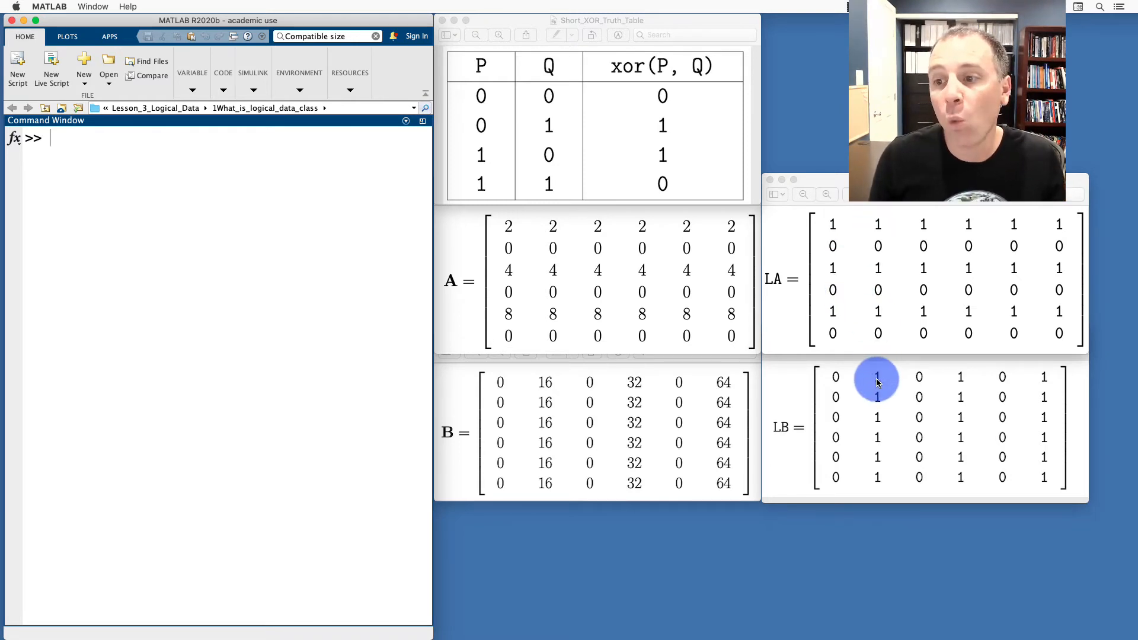
mouse_move(489, 185)
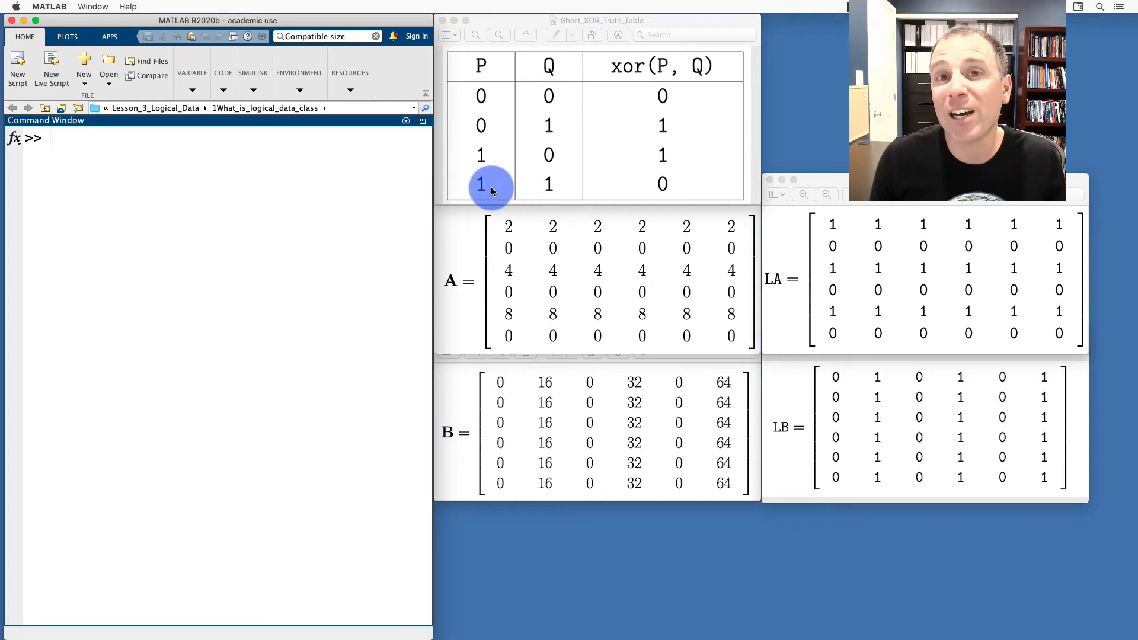
mouse_move(548, 184)
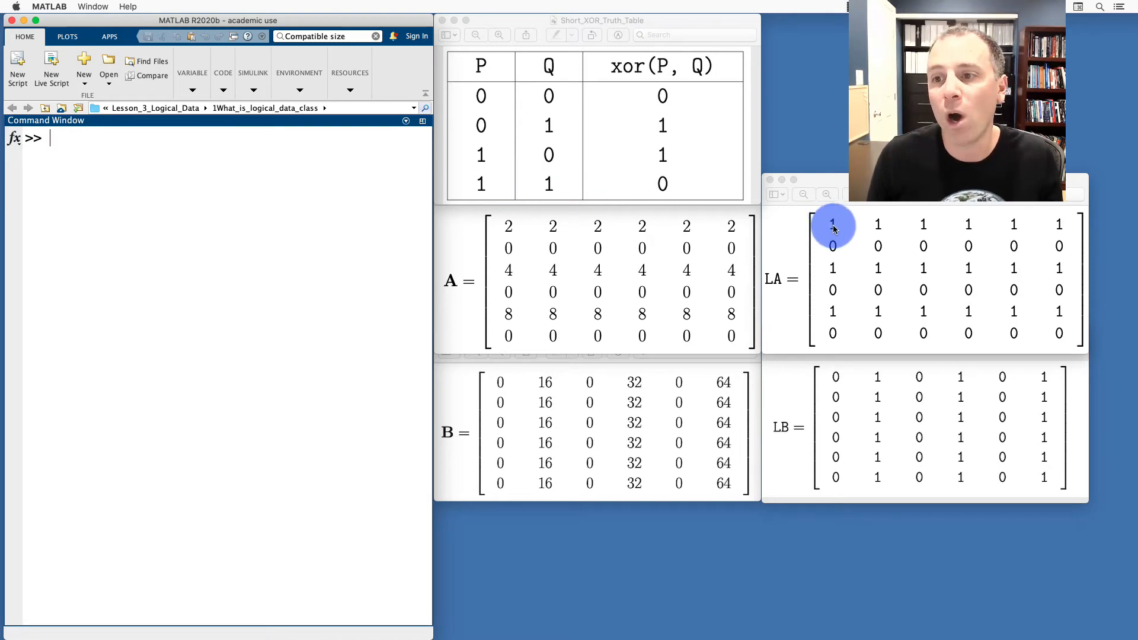
mouse_move(877, 225)
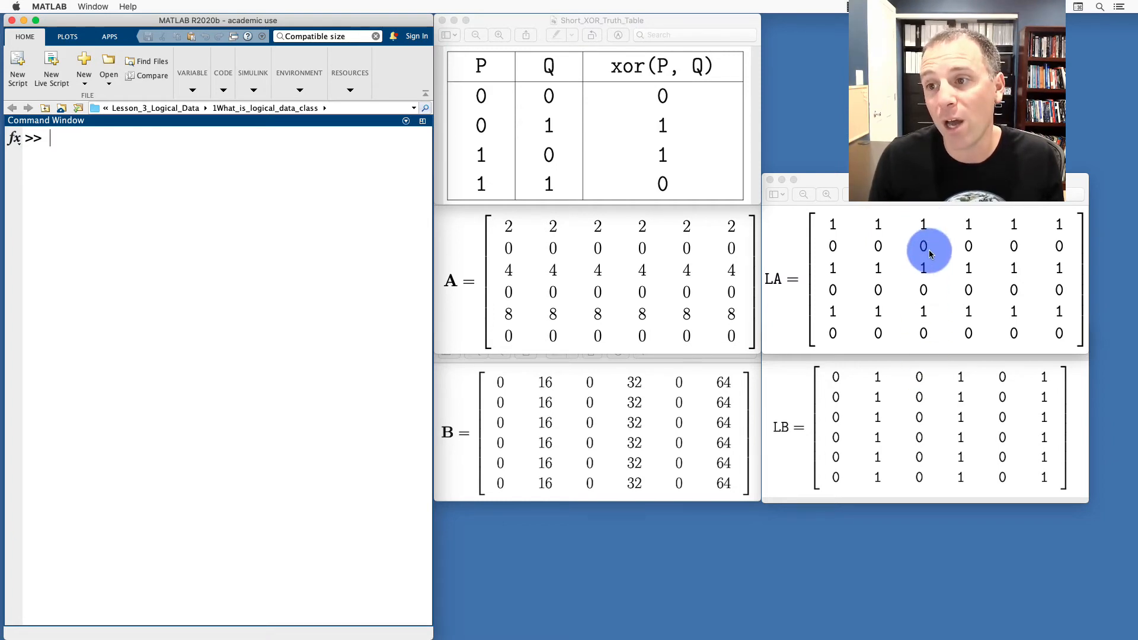
mouse_move(922, 382)
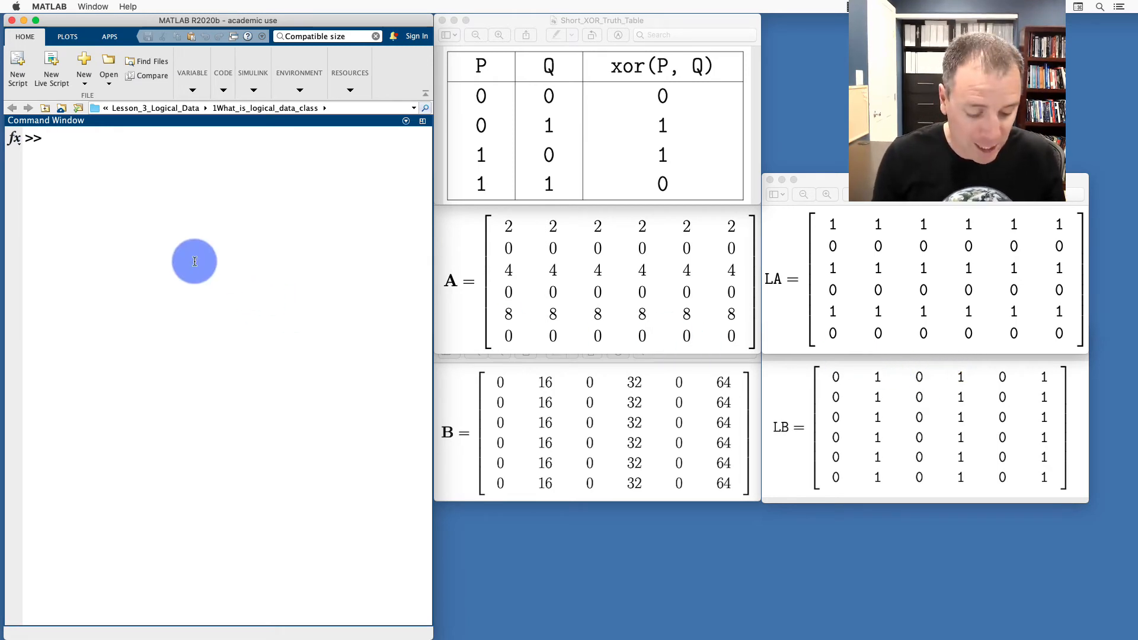
text(xor()
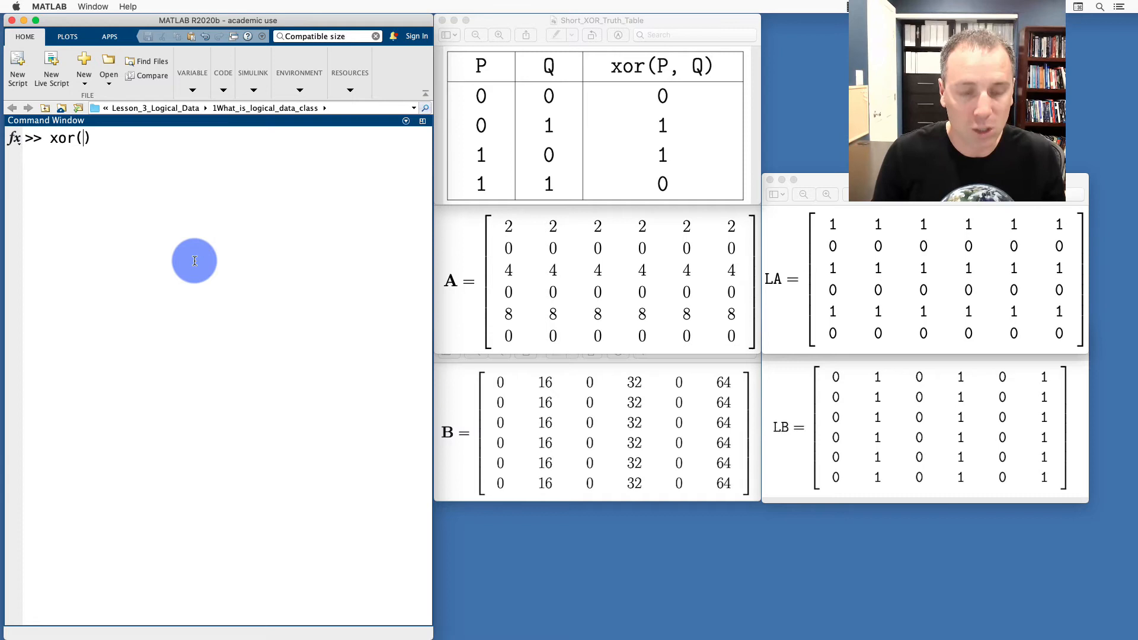
text(LA, LB)
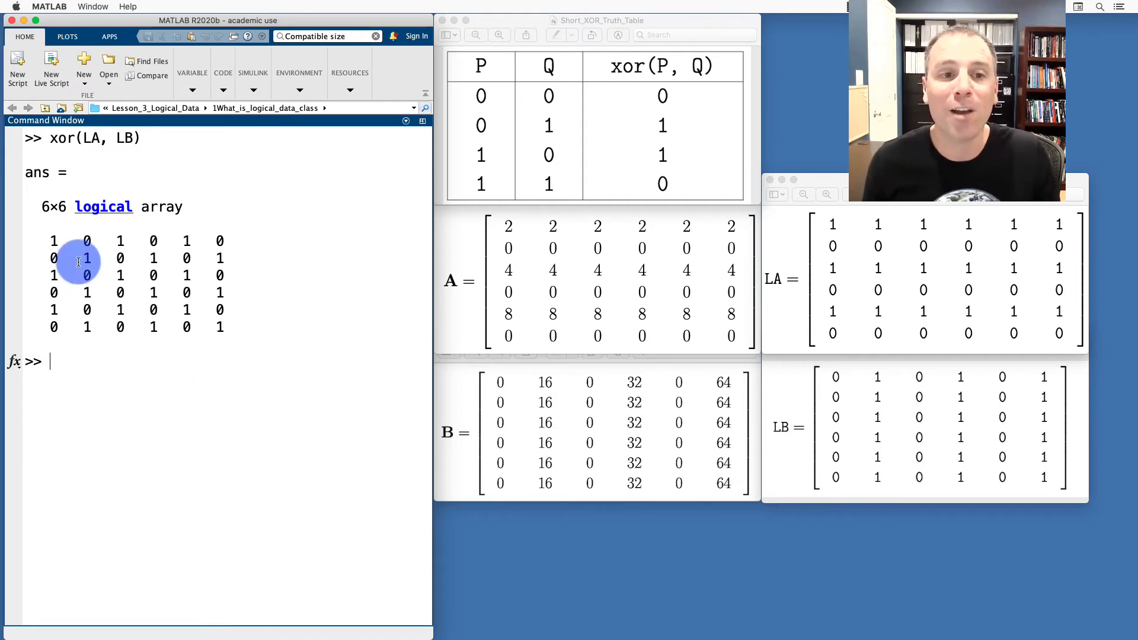
mouse_move(173, 308)
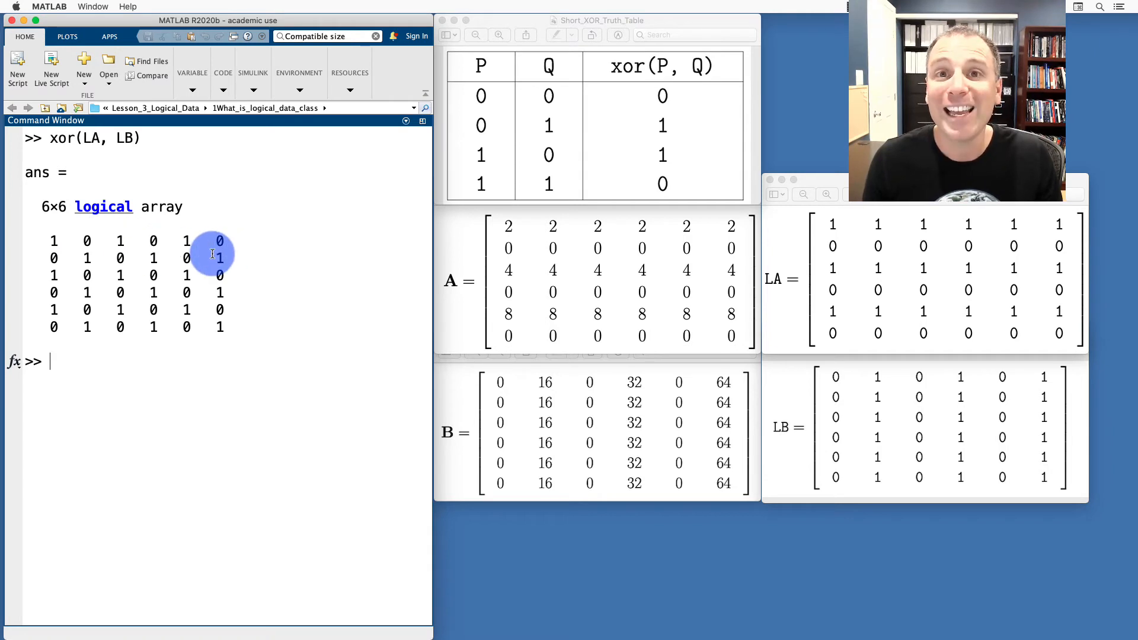
text(xor(LA, LB))
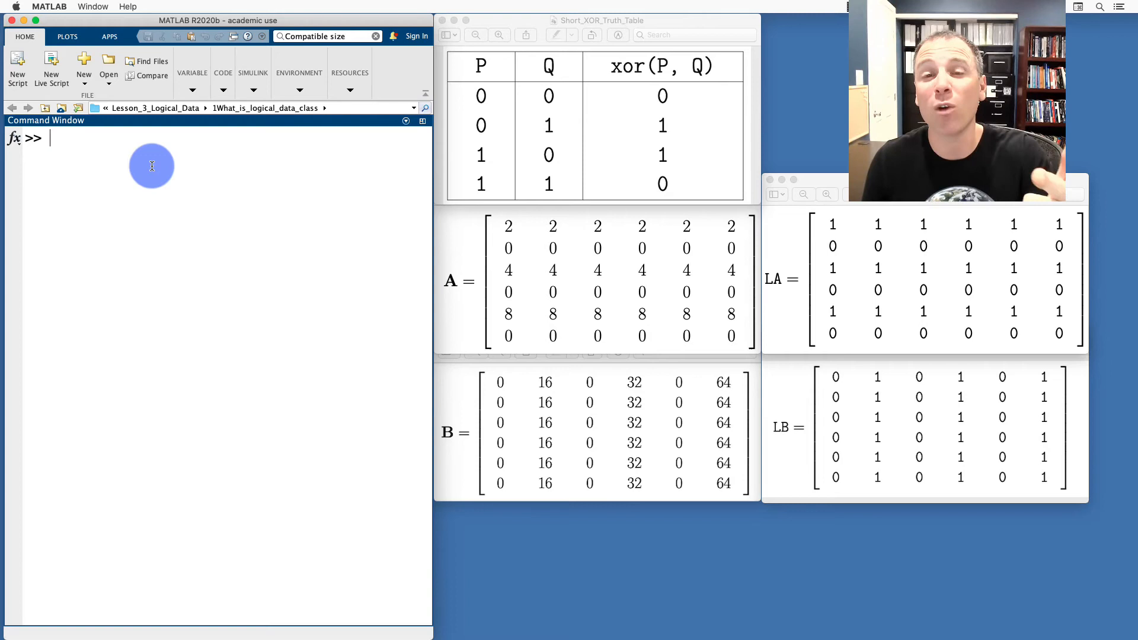
Display the third row of LB with LB(3,:) and begin composing xor(LA, ~LB(3,:)).
text(xor(LA, ~LB(3,:)))
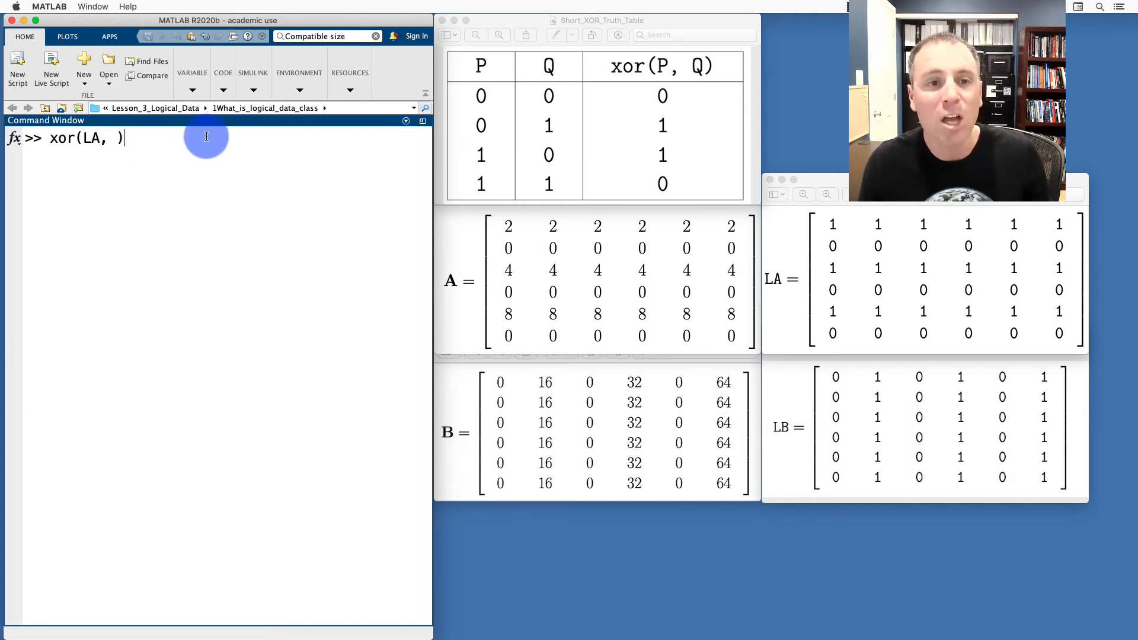
text(LB(3,:))
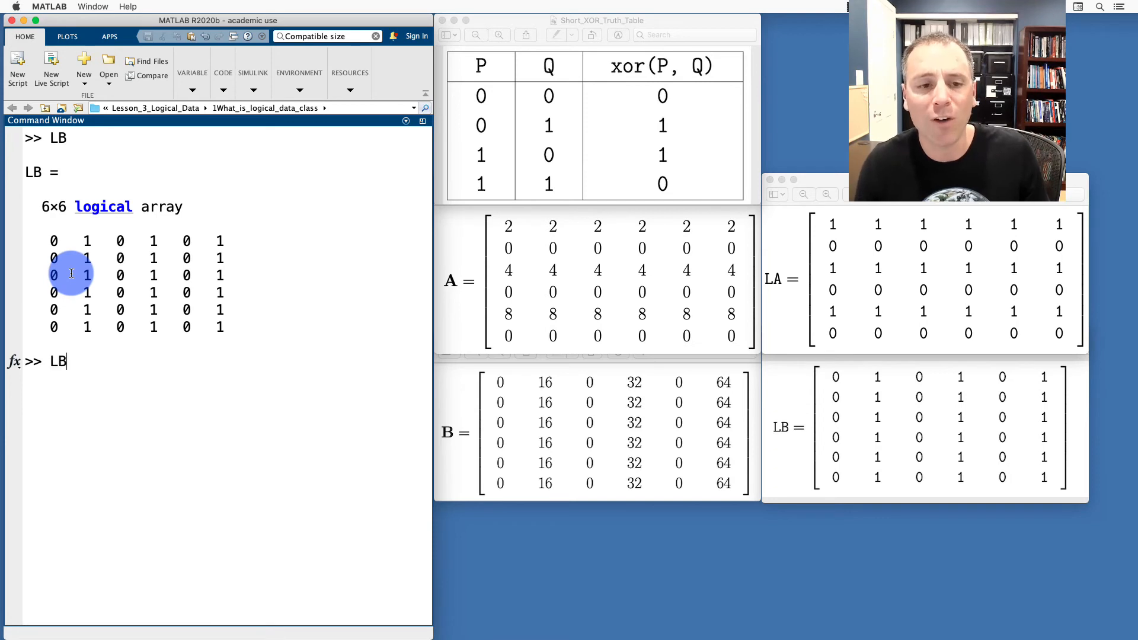
text((3,)
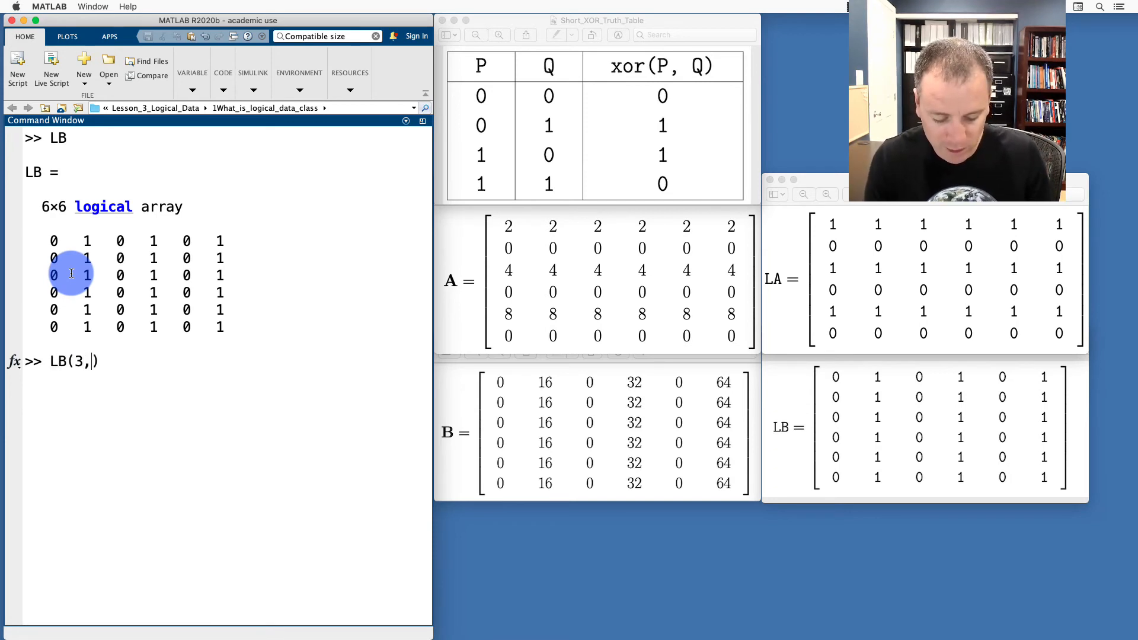
text(:)
key(enter)
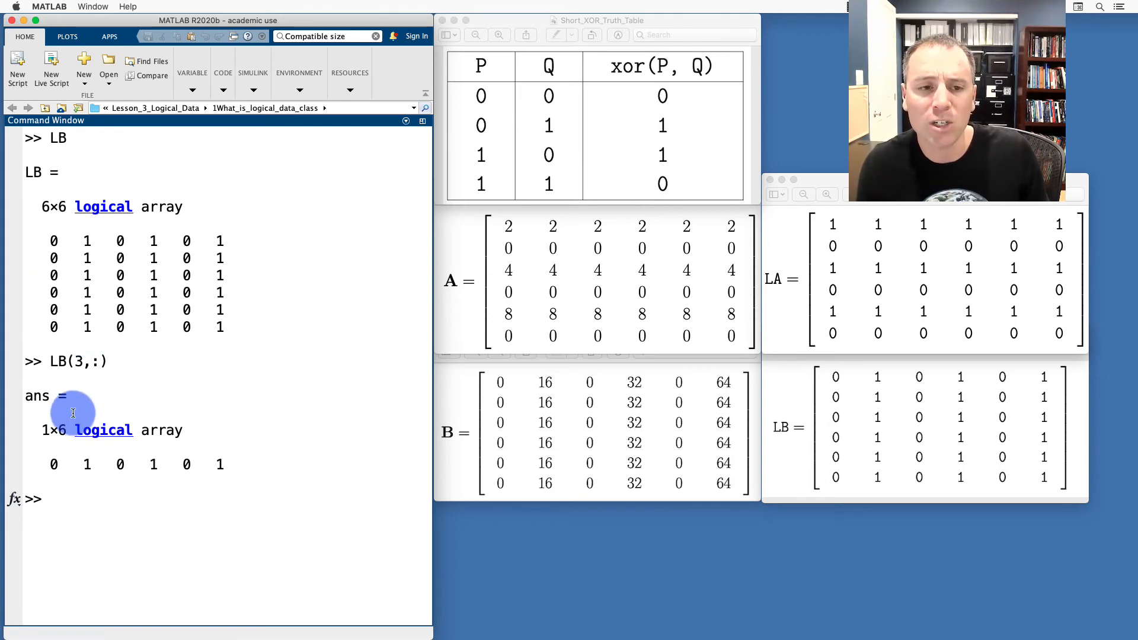
text(LB(3,:))
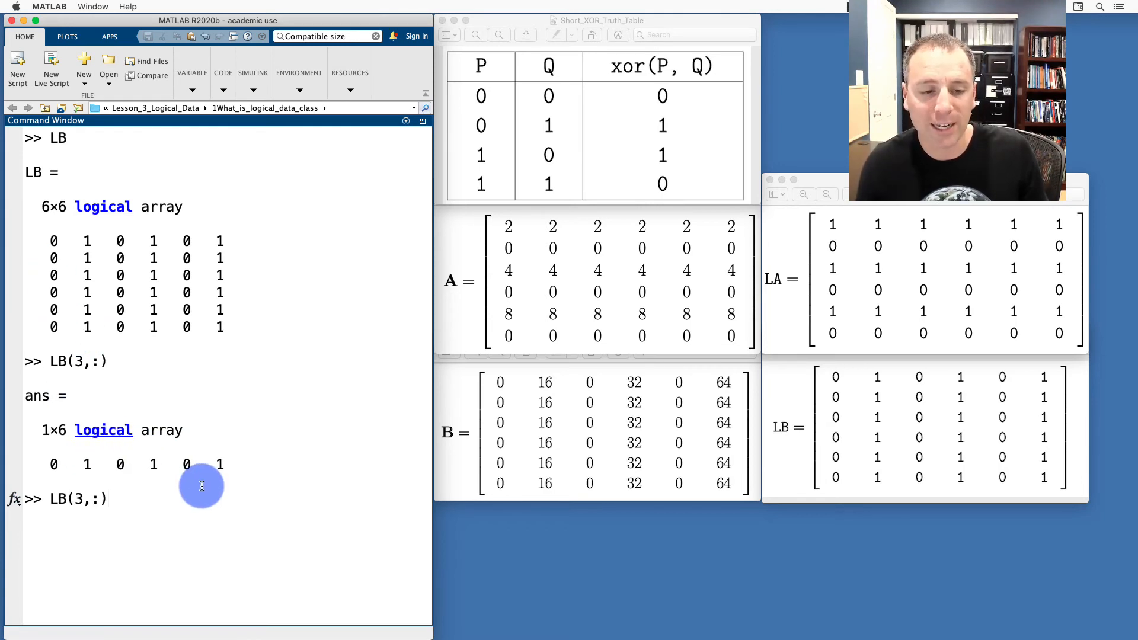
text(~)
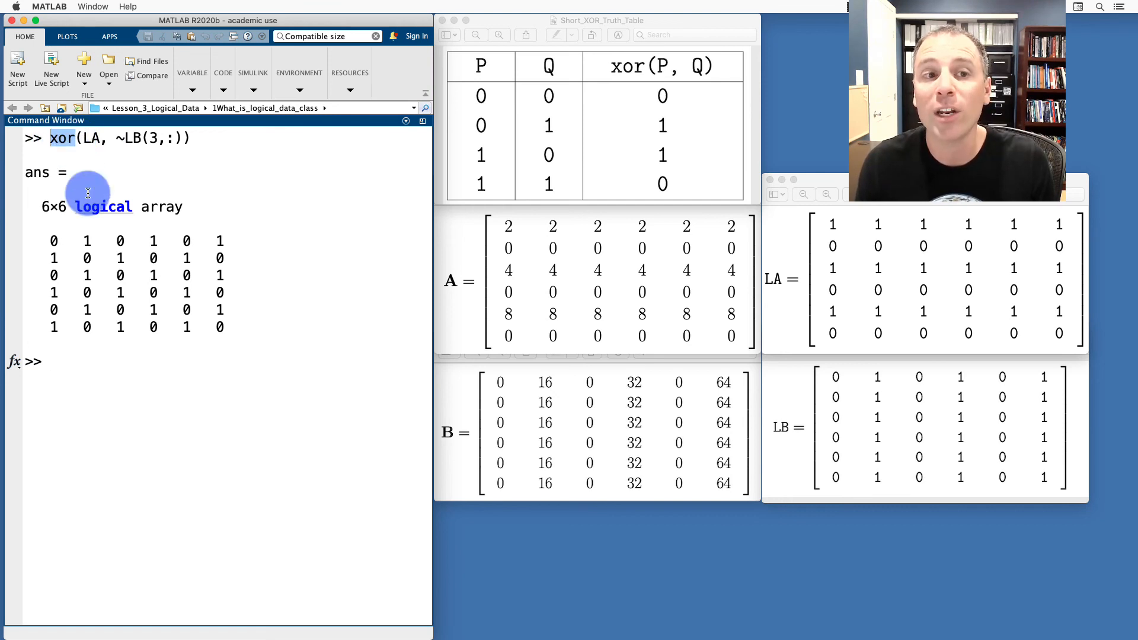
Begin the open command at the prompt beneath the xor(LA, ~LB(3,:)) result.
text(open)
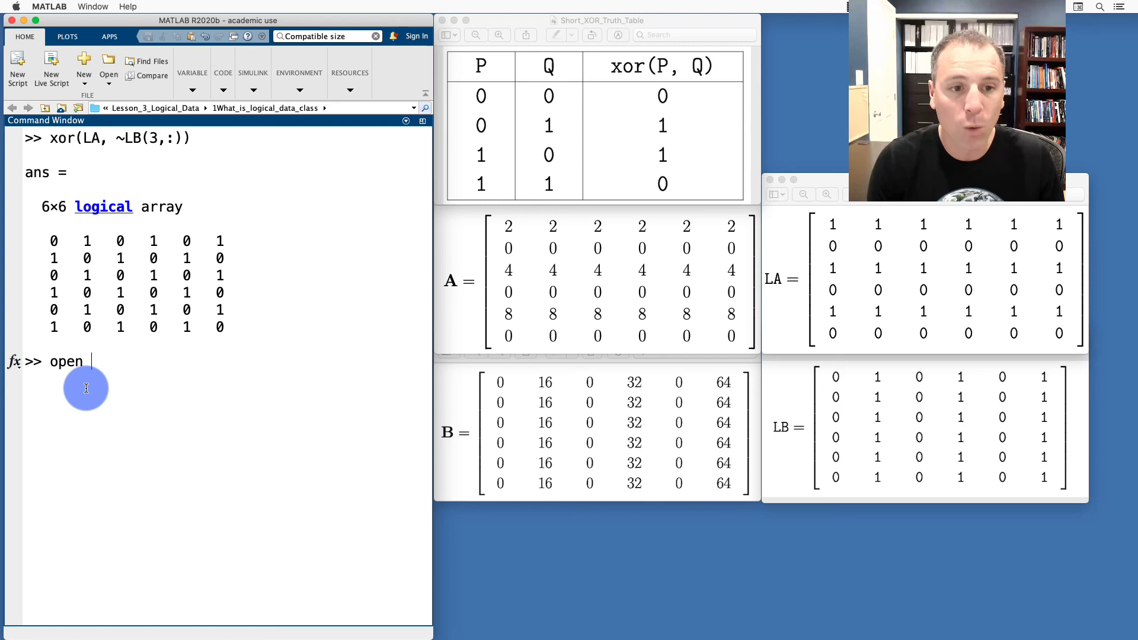
Run open xor to bring up xor.m read-only in the Editor.
text(xor)
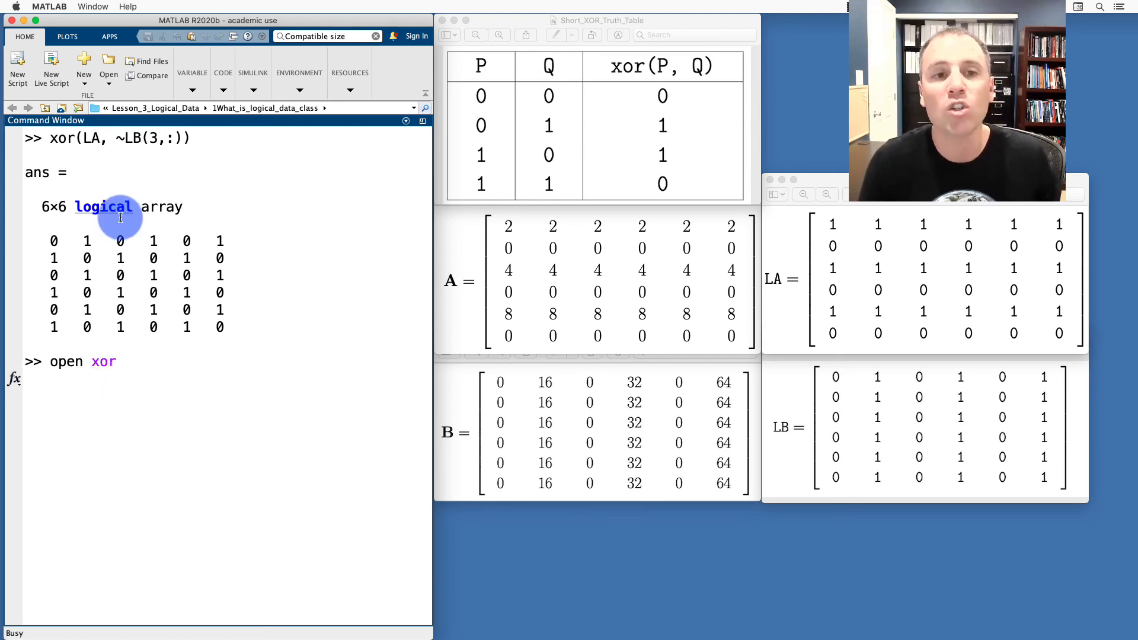
key(Return)
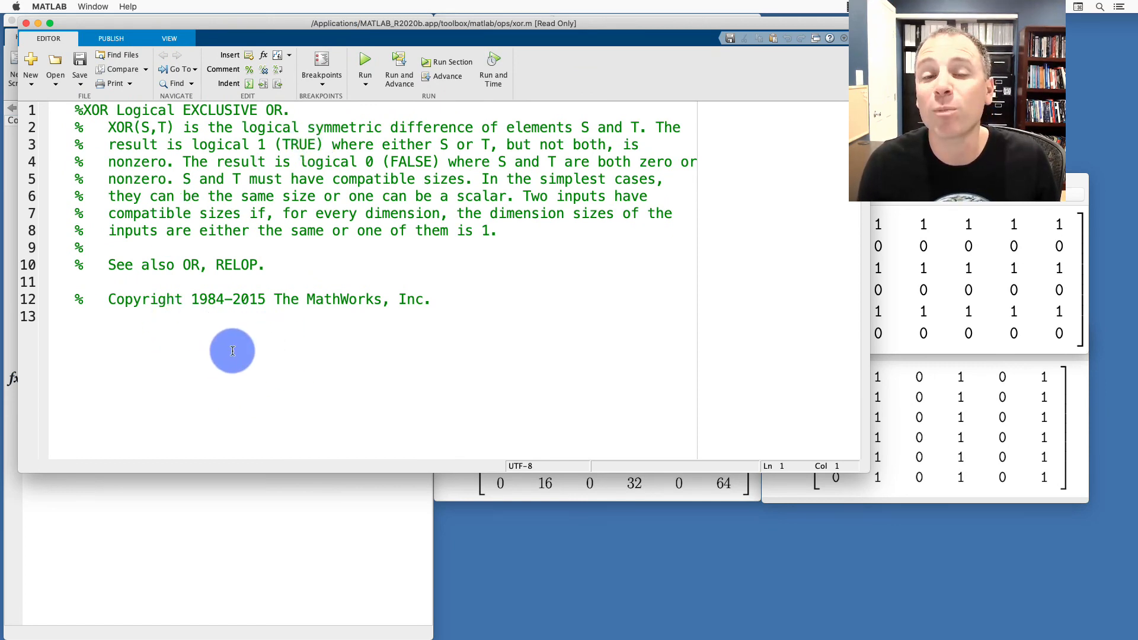
mouse_move(211, 386)
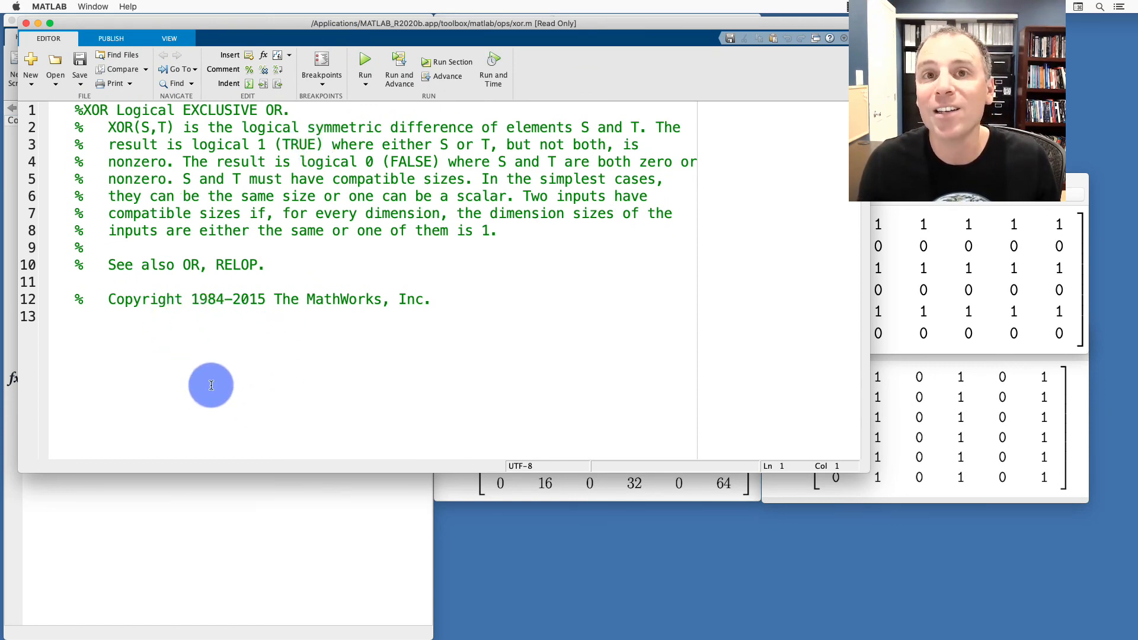